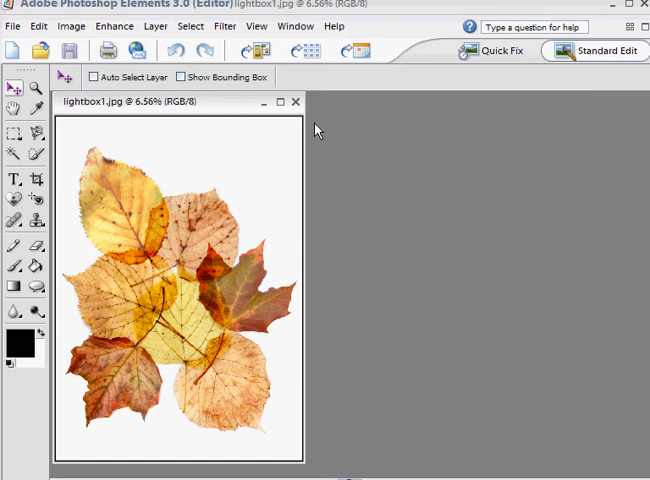
# Step: Close lightbox1.jpg, the finished leaf collage image
pyautogui.click(296, 101)
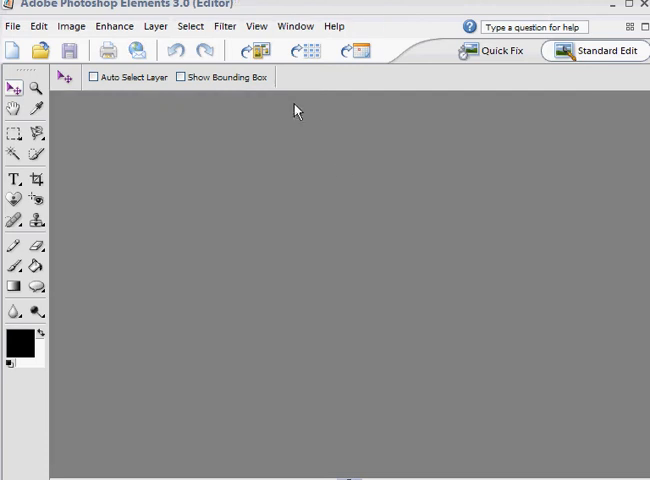
pyautogui.moveTo(304, 153)
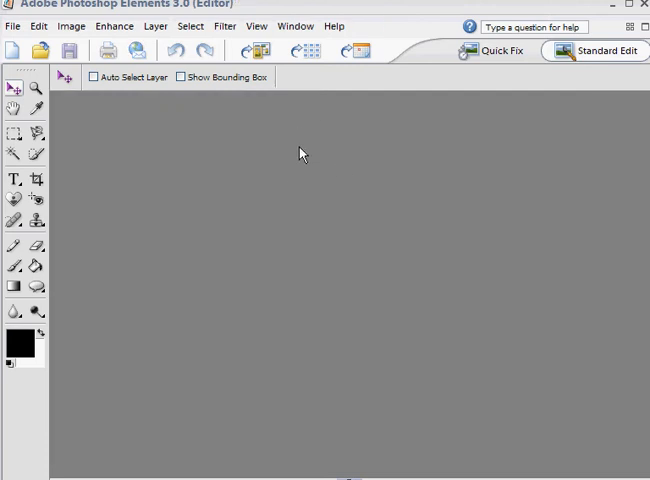
pyautogui.moveTo(55, 48)
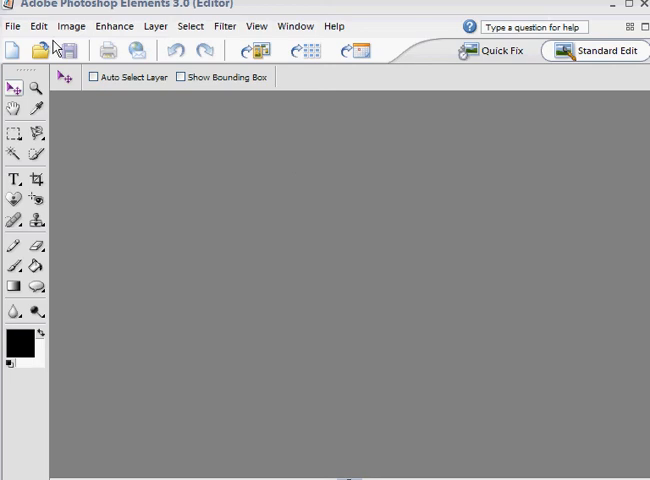
# Step: Create a white blank document from the A4 preset (210 × 297 mm, 300 pixels/inch)
pyautogui.click(13, 26)
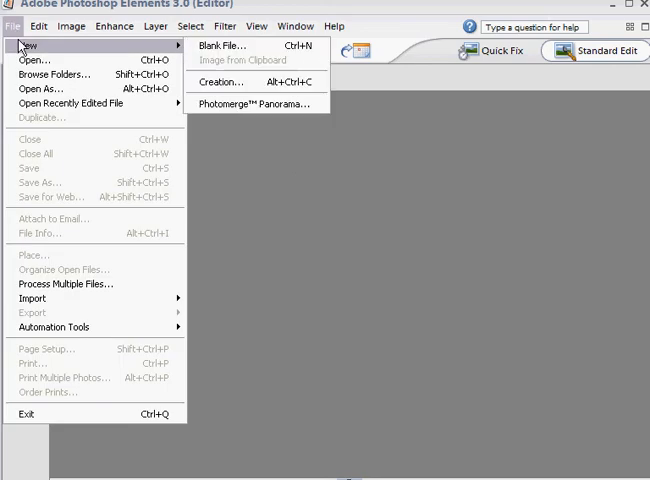
pyautogui.moveTo(222, 46)
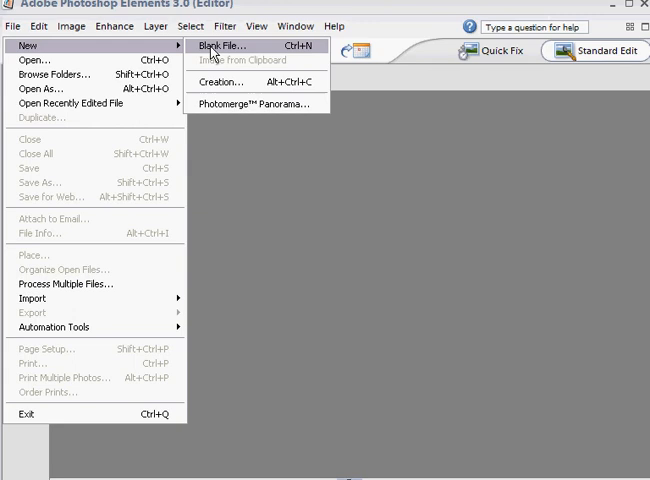
pyautogui.click(223, 45)
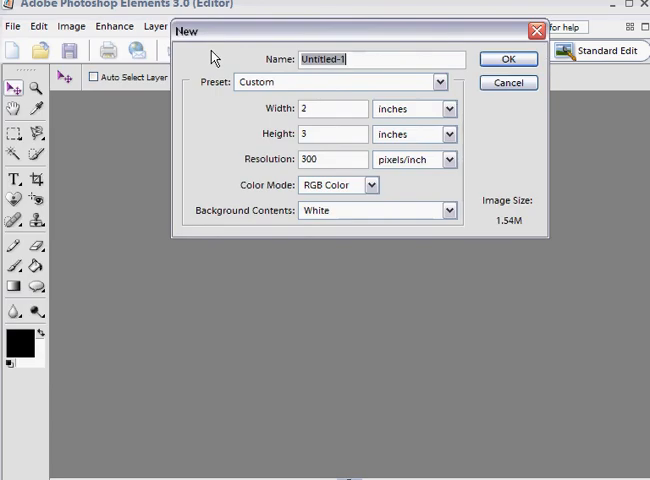
pyautogui.moveTo(174, 188)
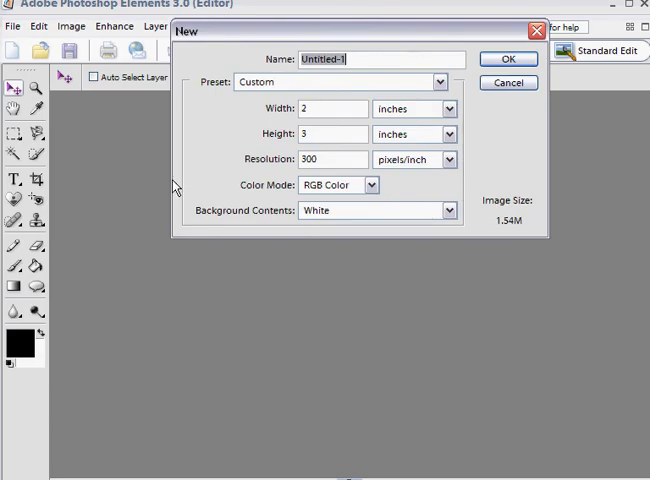
pyautogui.moveTo(205, 95)
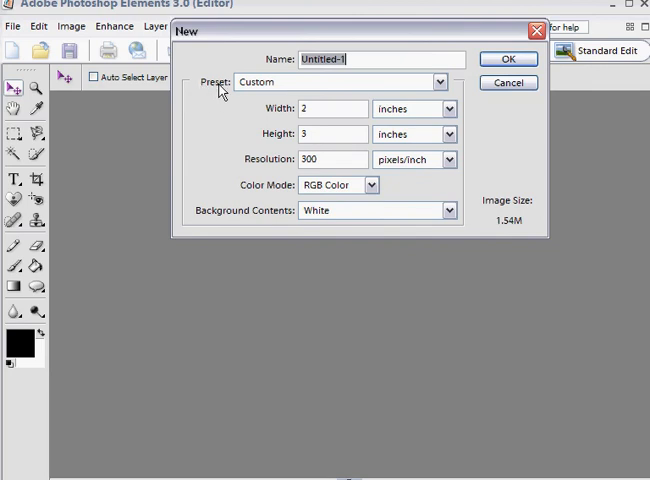
pyautogui.click(441, 82)
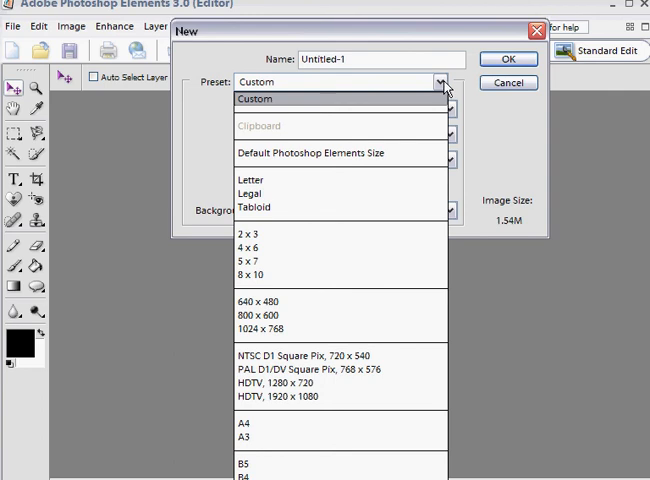
pyautogui.moveTo(287, 425)
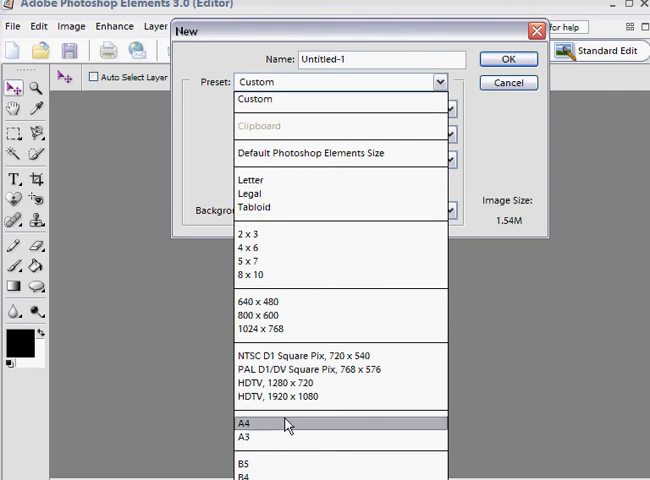
pyautogui.click(252, 423)
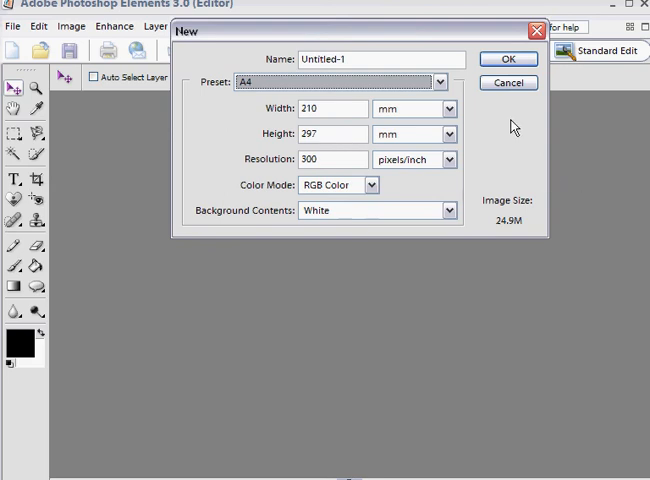
pyautogui.click(508, 59)
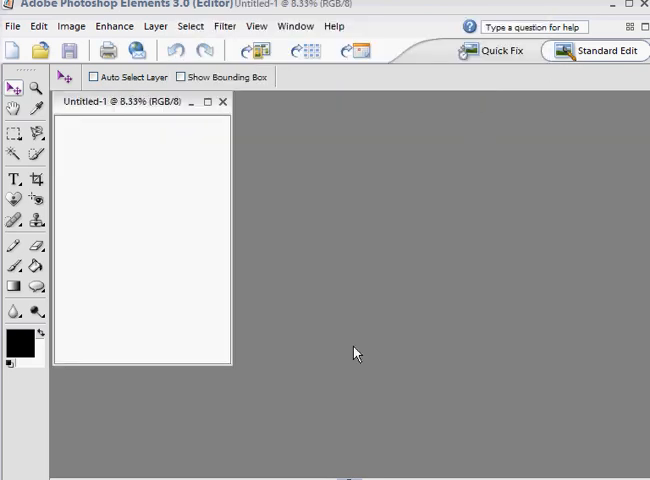
pyautogui.moveTo(362, 360)
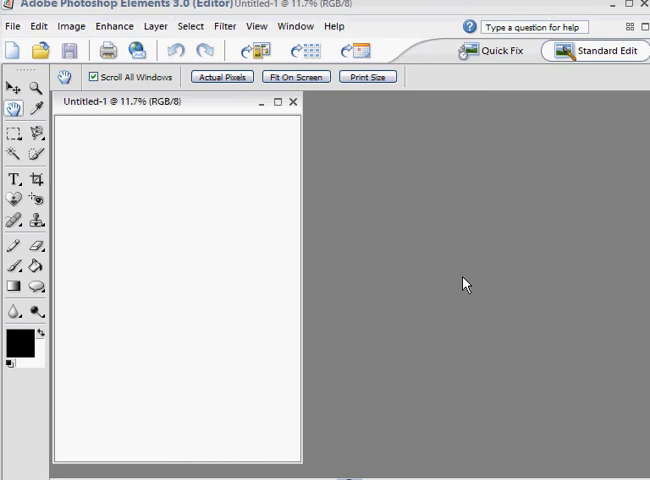
pyautogui.moveTo(391, 252)
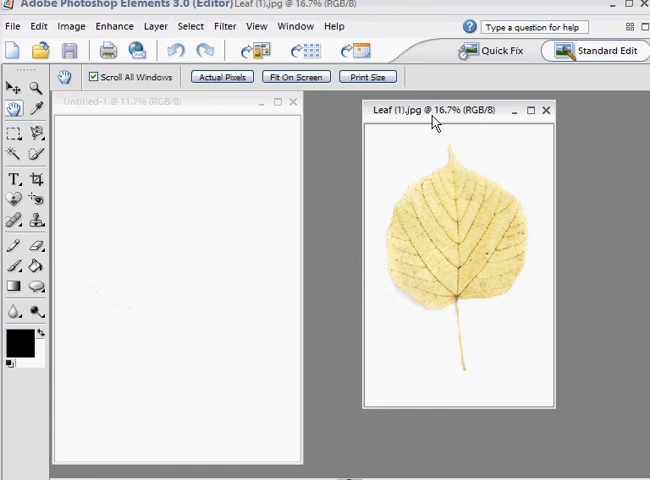
pyautogui.moveTo(608, 336)
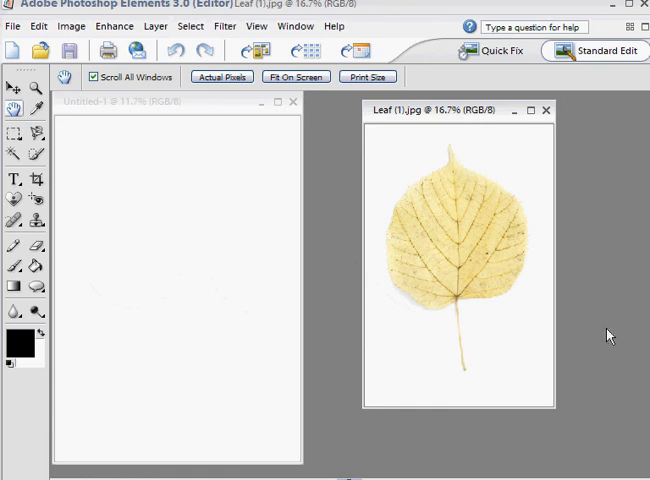
pyautogui.moveTo(630, 363)
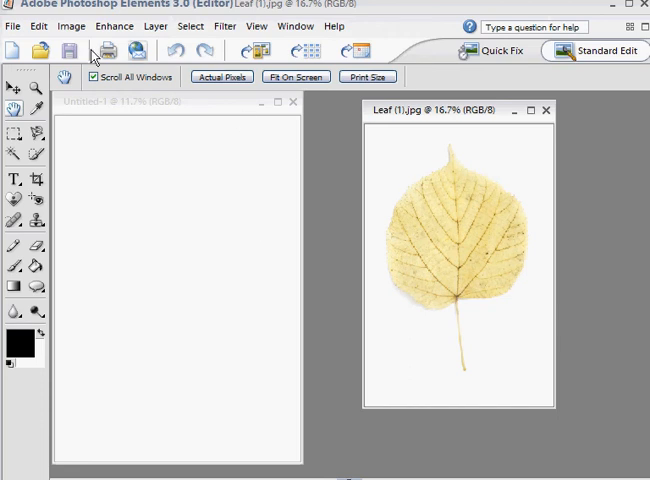
# Step: Move the yellow leaf from Leaf (1).jpg into Untitled-1 as Layer 1, then close Leaf (1).jpg
pyautogui.click(11, 96)
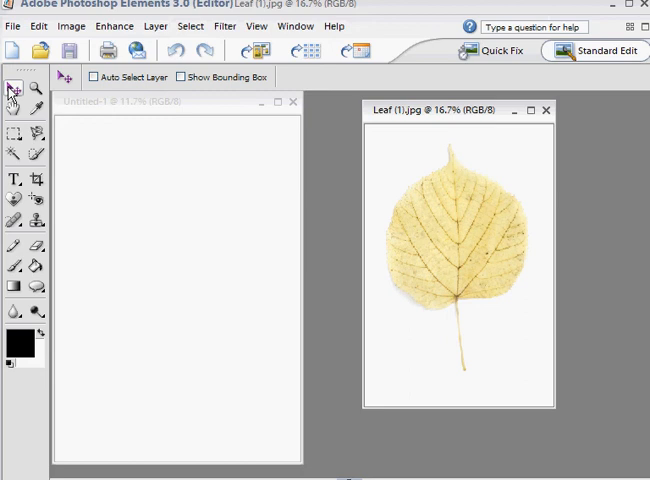
pyautogui.moveTo(456, 232)
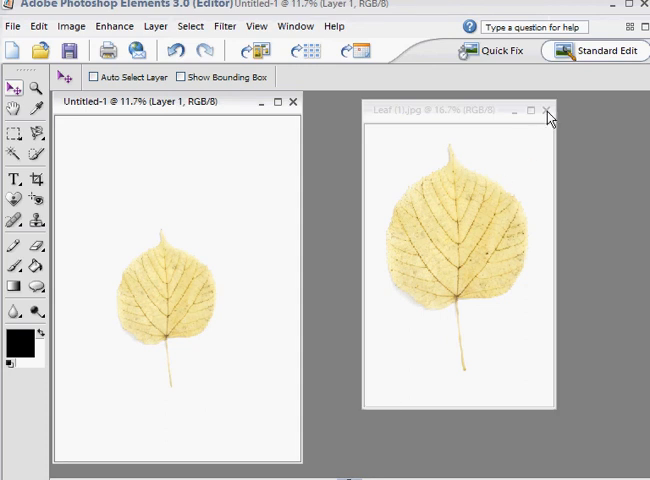
pyautogui.click(551, 110)
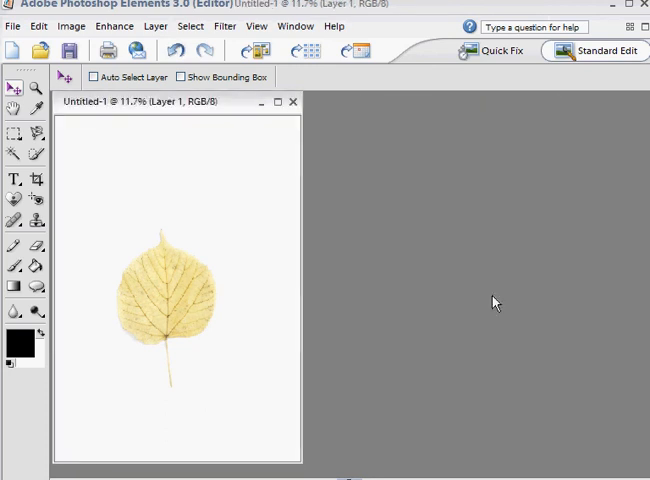
pyautogui.moveTo(547, 350)
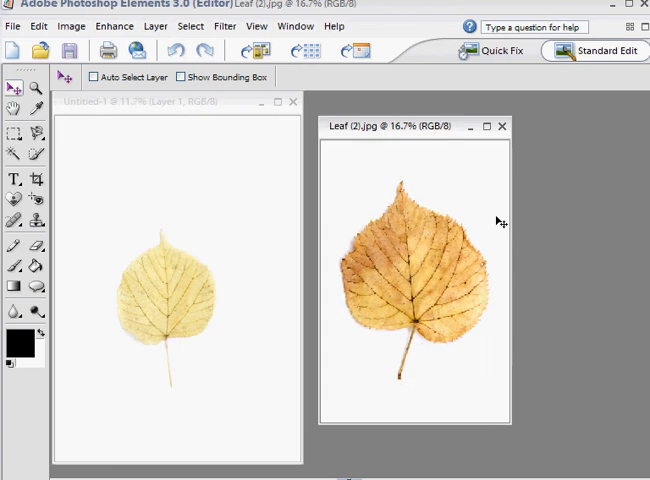
pyautogui.moveTo(417, 288)
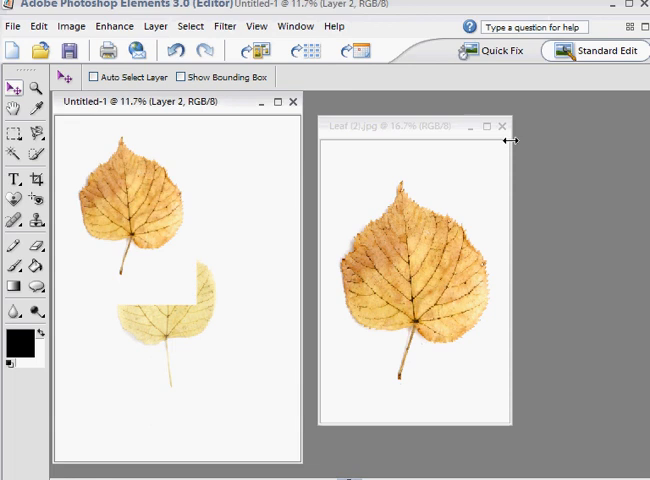
pyautogui.moveTo(505, 137)
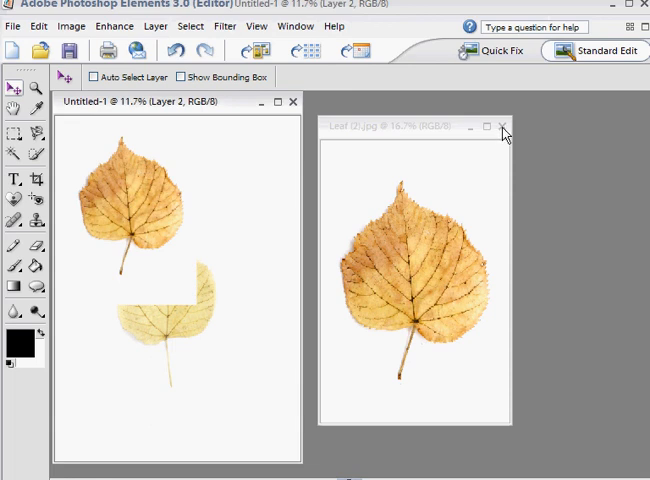
# Step: Close Leaf (2).jpg once the orange leaf sits on Untitled-1 as Layer 2
pyautogui.click(503, 127)
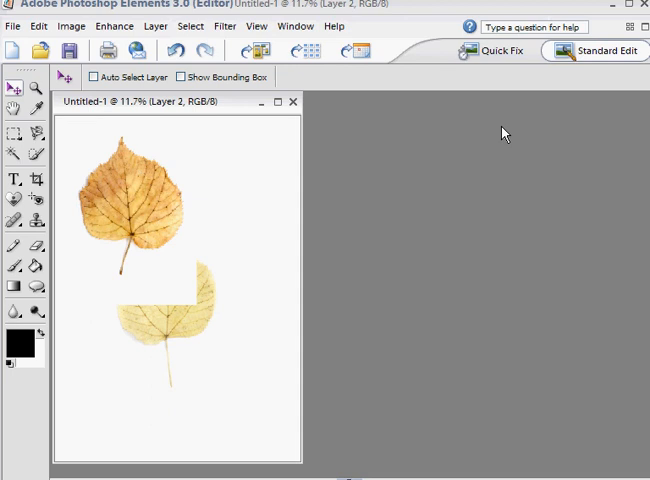
pyautogui.moveTo(100, 313)
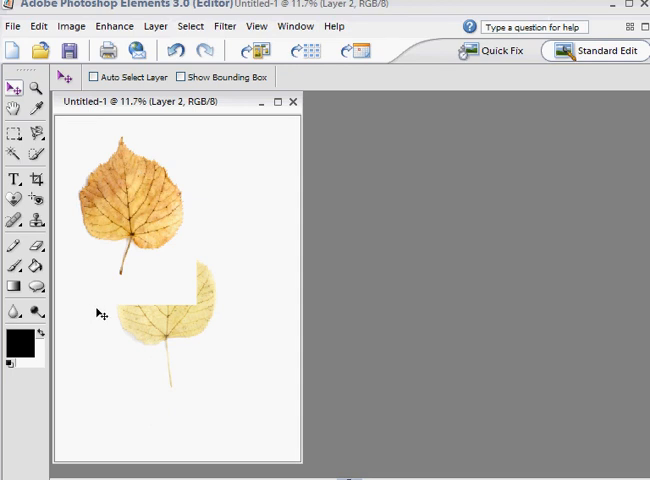
pyautogui.moveTo(405, 347)
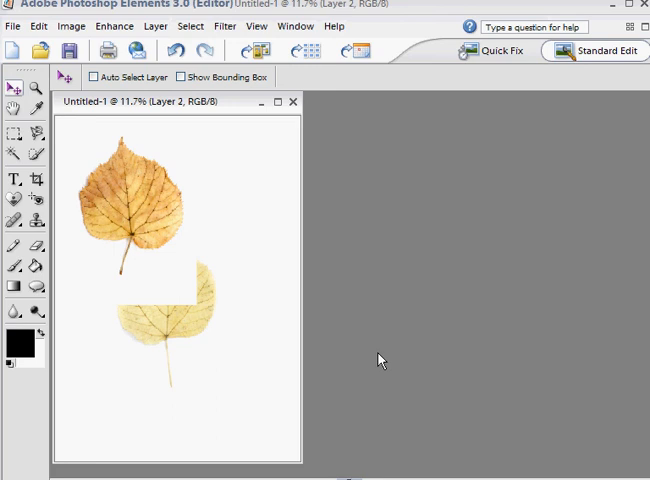
pyautogui.moveTo(350, 334)
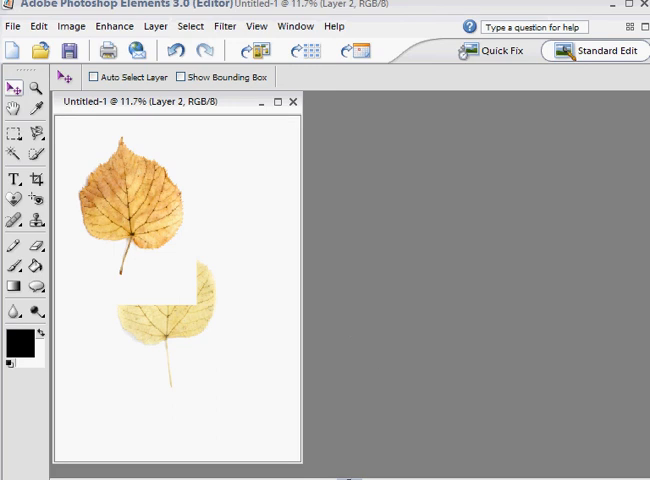
pyautogui.click(606, 50)
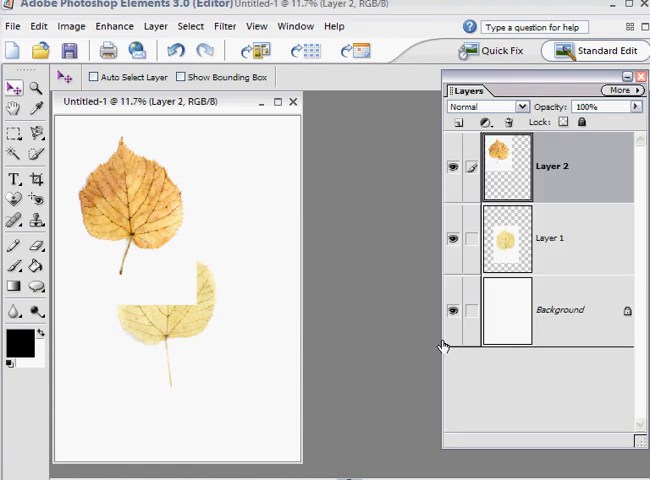
pyautogui.moveTo(548, 300)
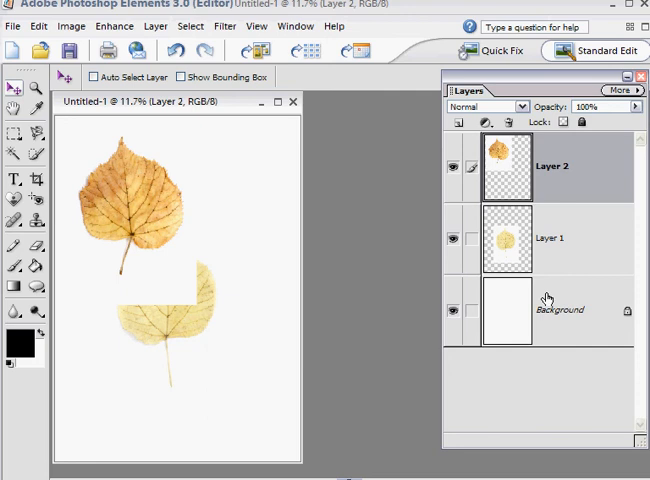
pyautogui.moveTo(497, 318)
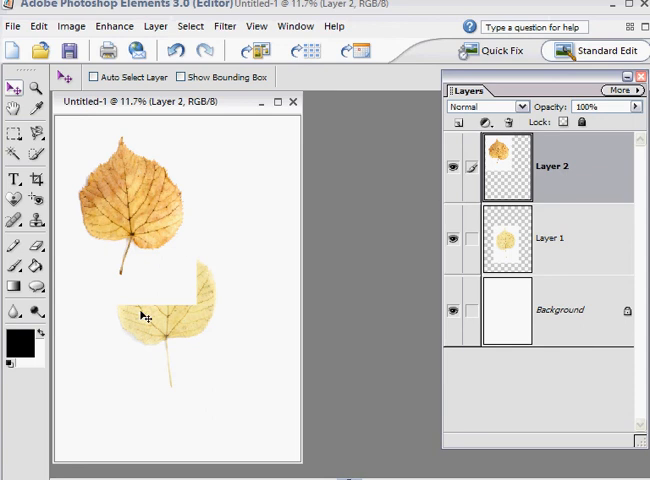
pyautogui.moveTo(360, 374)
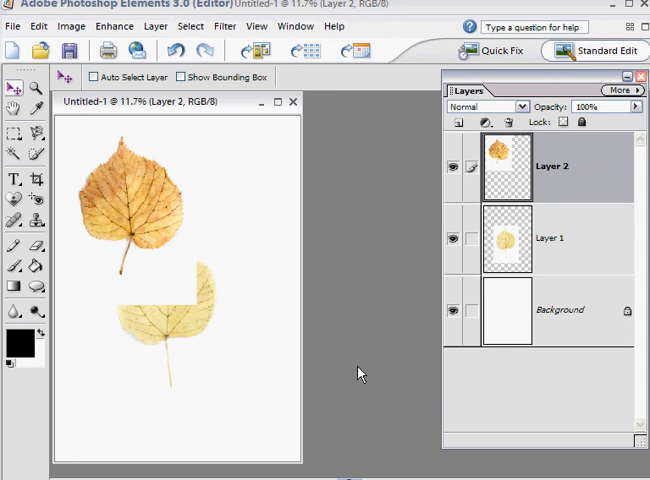
pyautogui.moveTo(379, 245)
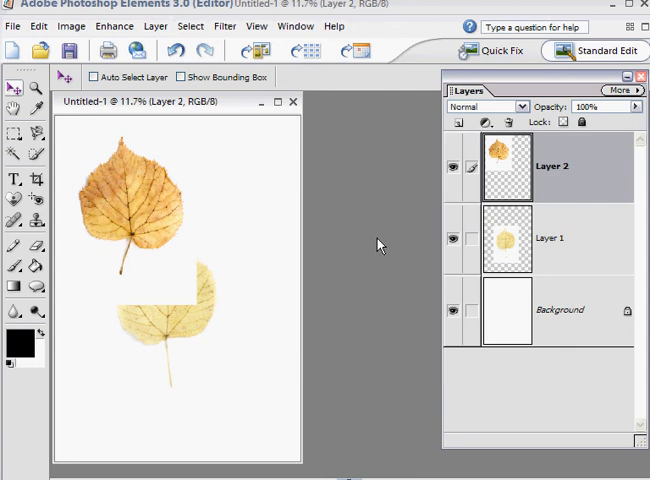
pyautogui.moveTo(336, 210)
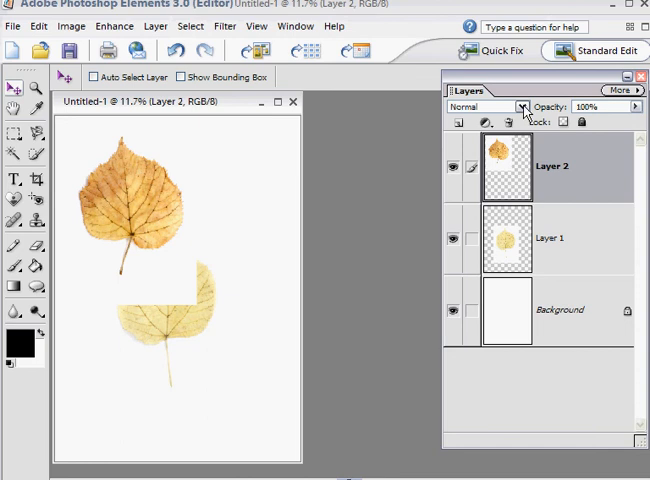
# Step: Set Layer 2 to Linear Burn and drag the orange leaf down onto the yellow leaf
pyautogui.click(519, 106)
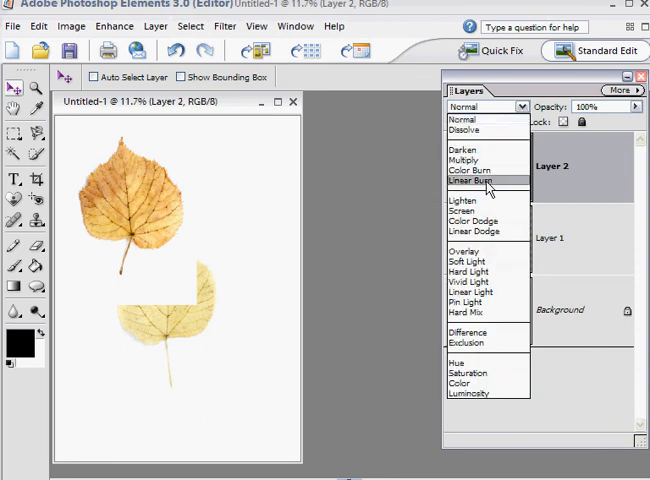
pyautogui.click(479, 181)
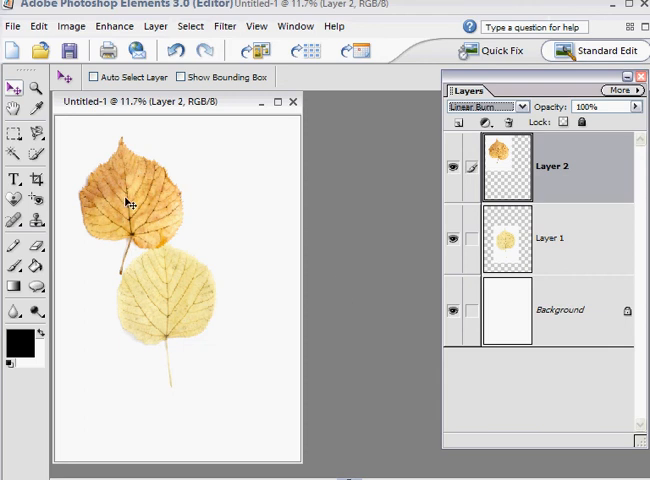
pyautogui.moveTo(357, 250)
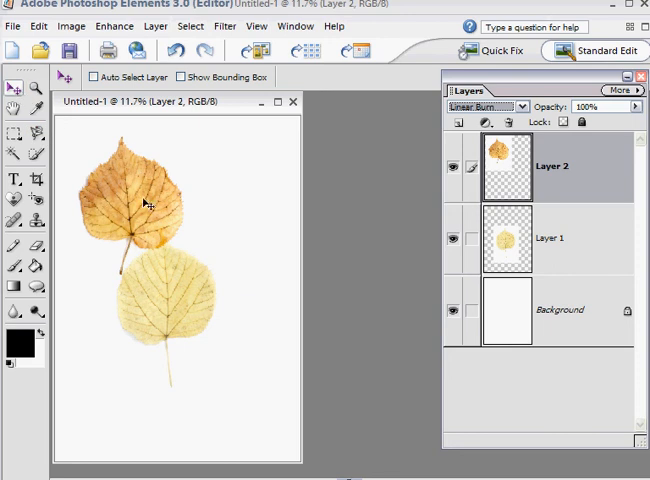
pyautogui.moveTo(145, 203); pyautogui.dragTo(140, 230)
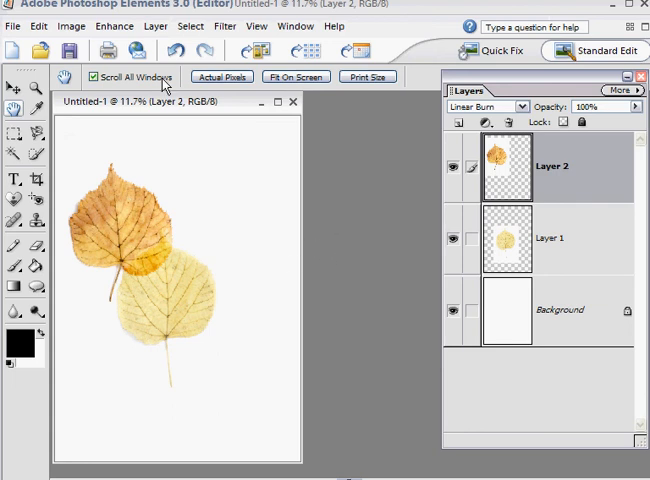
# Step: Free Transform the orange leaf to a -47.1° rotation and commit it
pyautogui.click(70, 26)
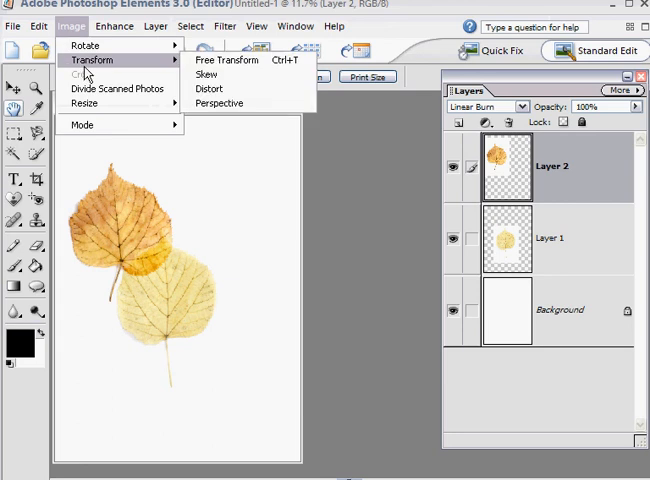
pyautogui.click(227, 60)
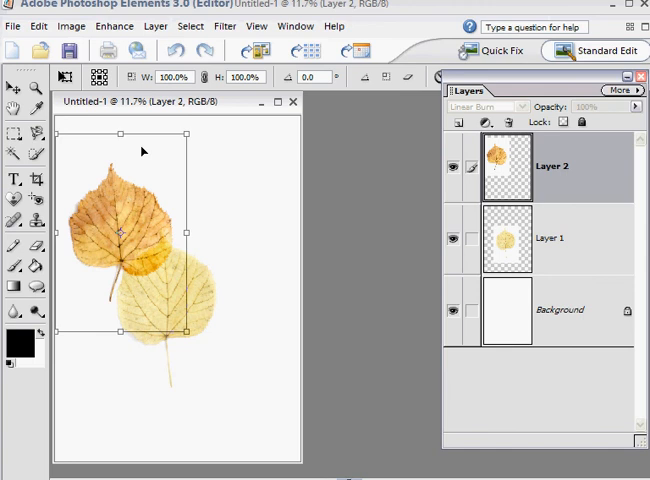
pyautogui.moveTo(130, 318)
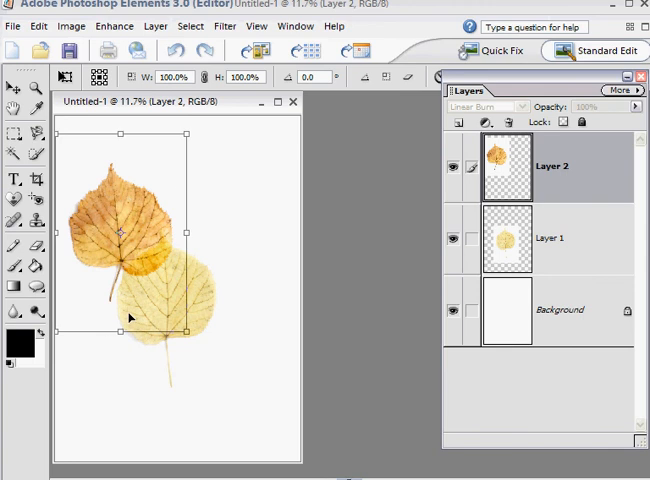
pyautogui.moveTo(188, 142)
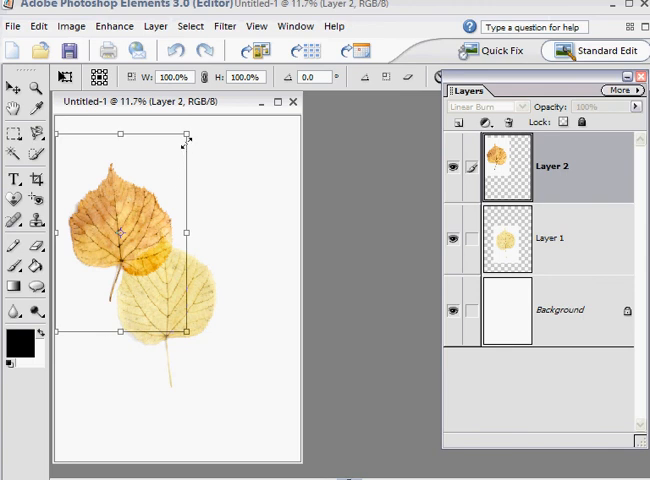
pyautogui.moveTo(195, 133)
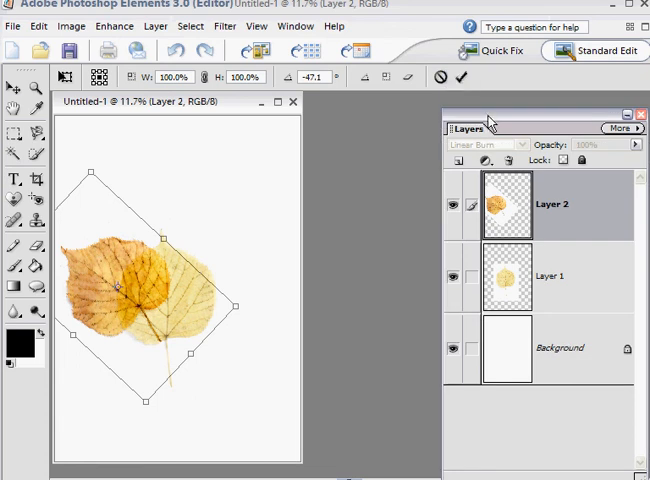
pyautogui.click(13, 97)
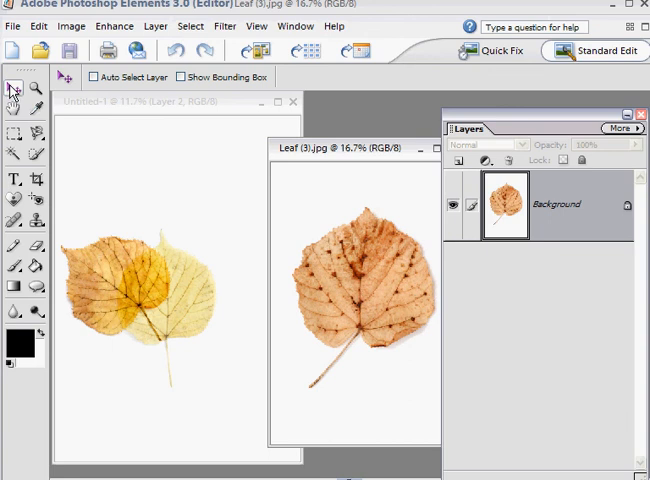
pyautogui.moveTo(365, 310)
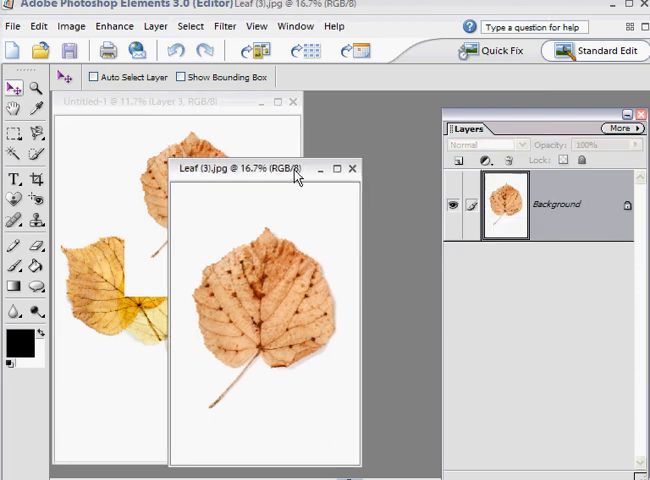
# Step: Close Leaf (3).jpg, set brown-leaf Layer 3 to Linear Burn, and begin Free Transform
pyautogui.click(352, 168)
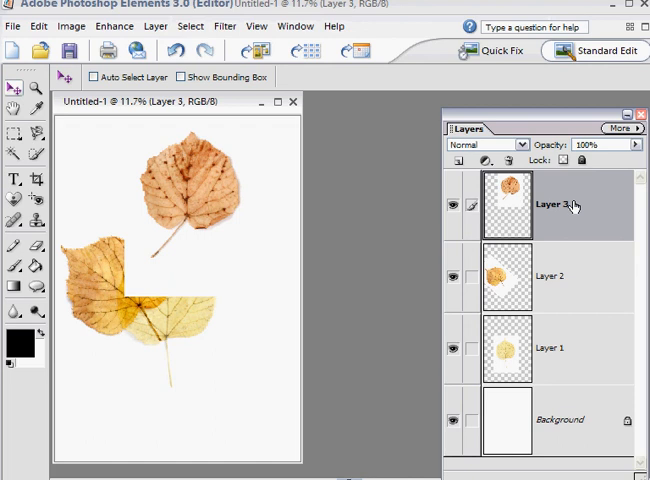
pyautogui.click(490, 144)
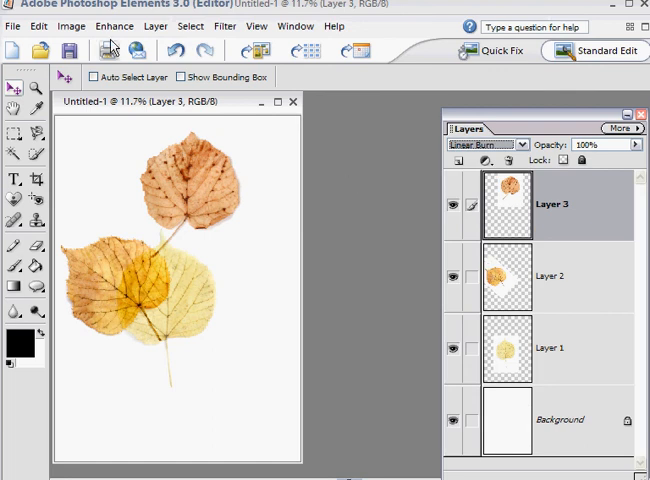
pyautogui.click(70, 26)
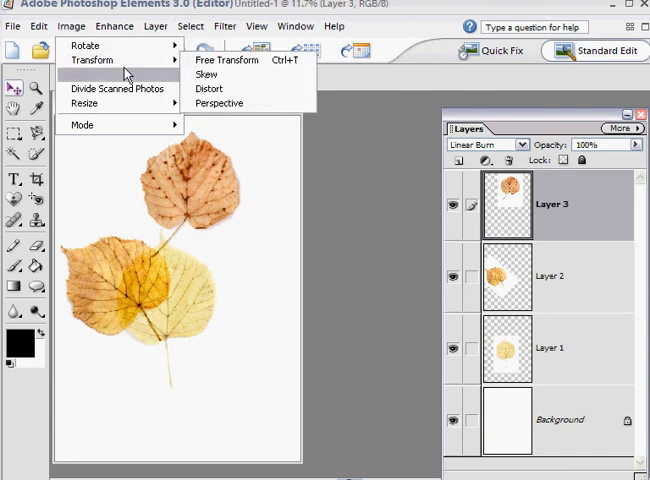
pyautogui.click(225, 60)
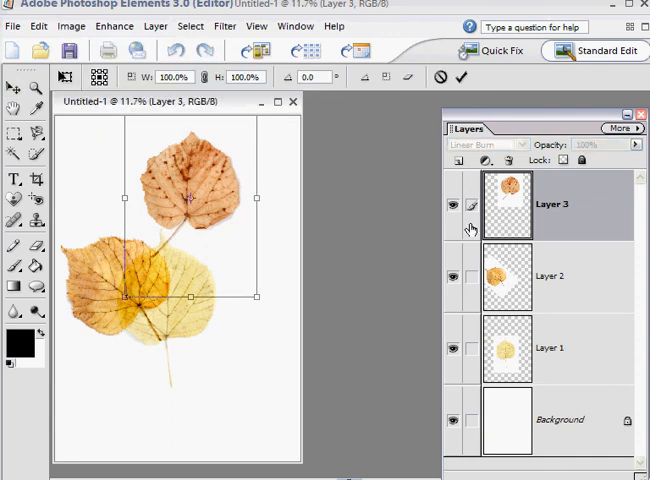
pyautogui.moveTo(270, 302)
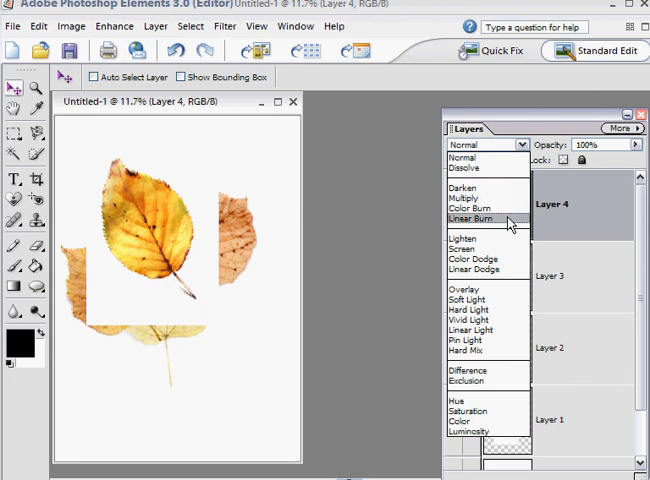
# Step: Blend the golden leaf on Layer 4 with Linear Burn
pyautogui.click(468, 226)
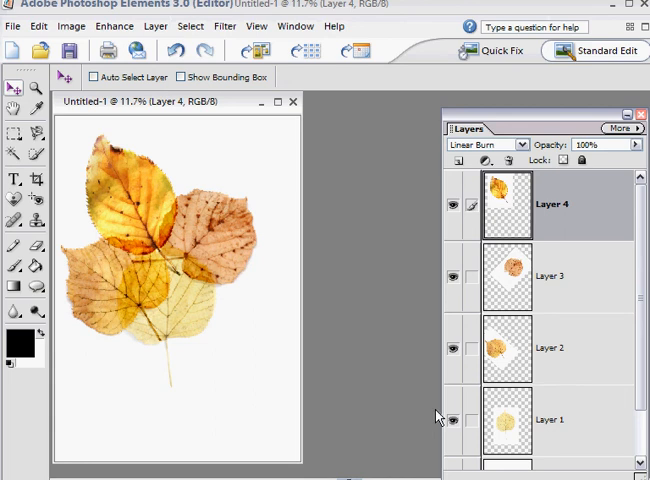
pyautogui.moveTo(173, 292)
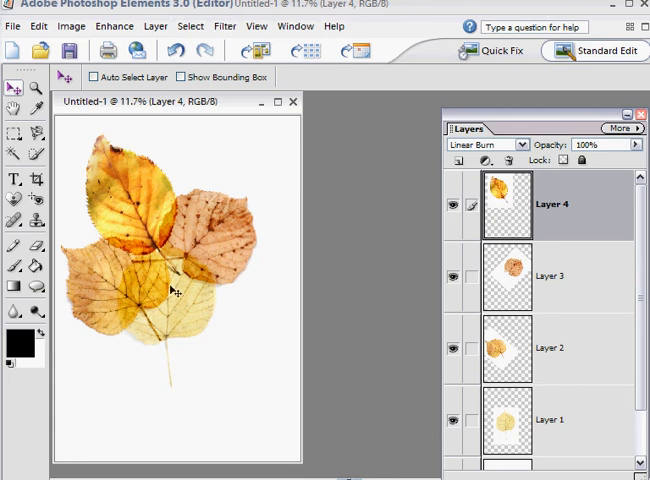
pyautogui.moveTo(260, 303)
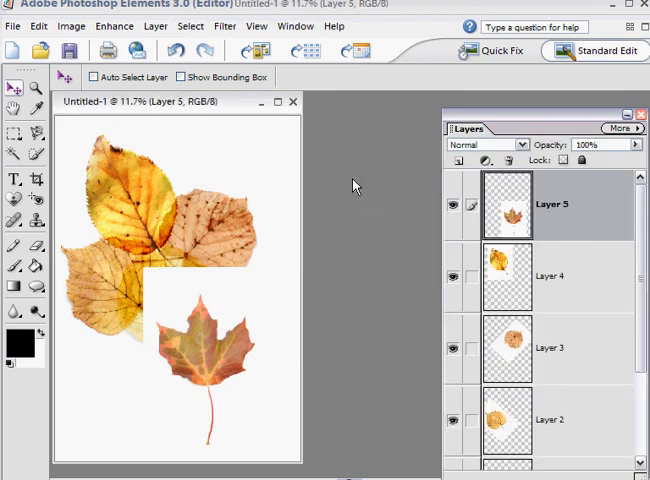
# Step: Set the red maple leaf Layer 5 to Linear Burn and begin Free Transform
pyautogui.click(490, 144)
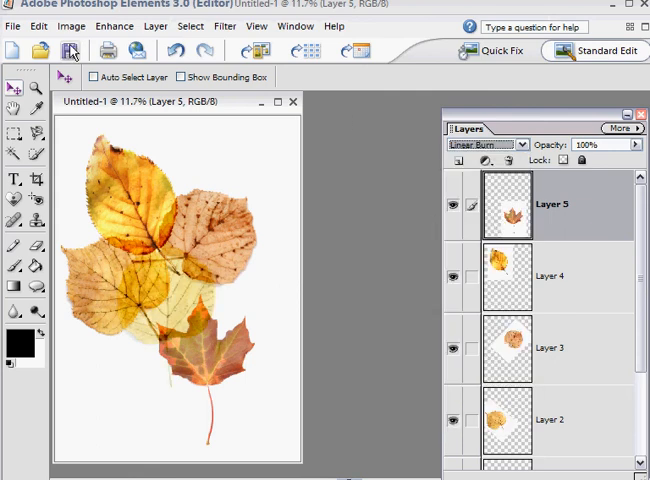
pyautogui.click(70, 27)
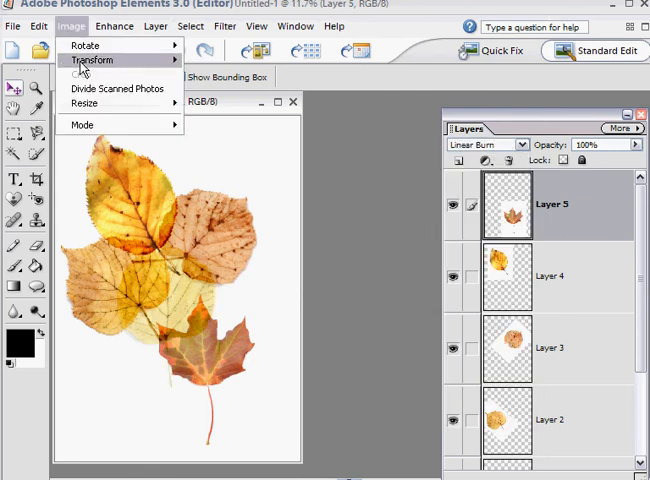
pyautogui.moveTo(90, 60)
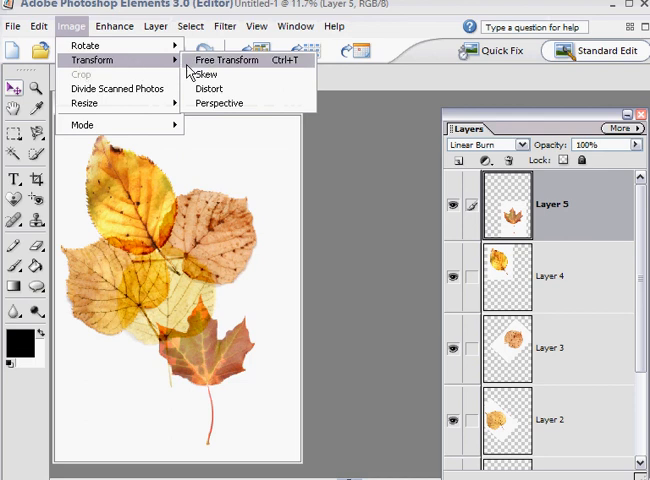
pyautogui.click(226, 60)
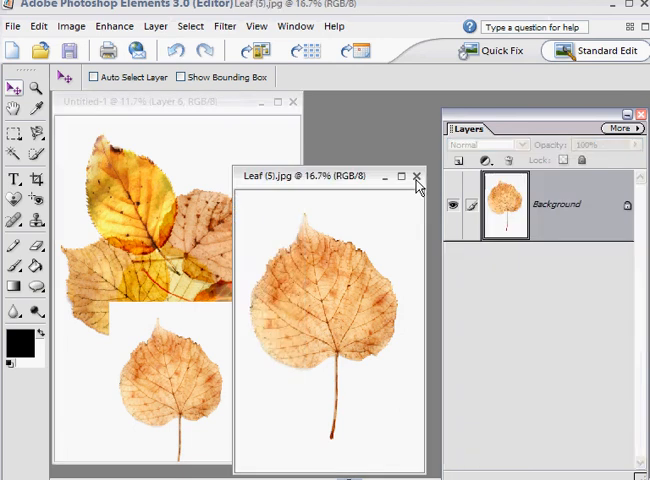
# Step: Set the tan leaf on Layer 6 to Linear Burn and begin Free Transform
pyautogui.click(417, 177)
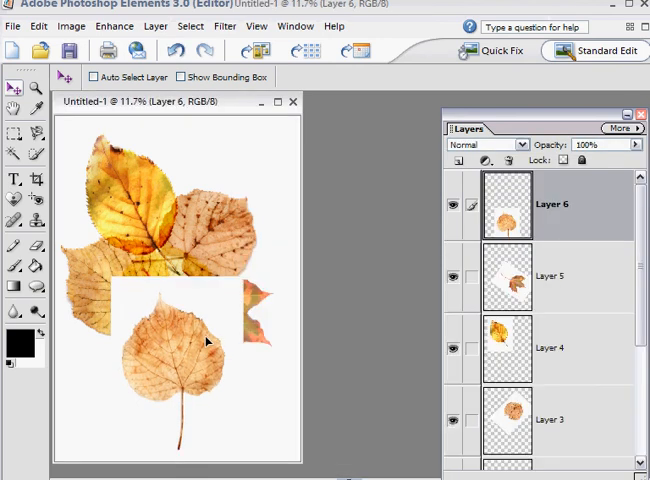
pyautogui.click(489, 144)
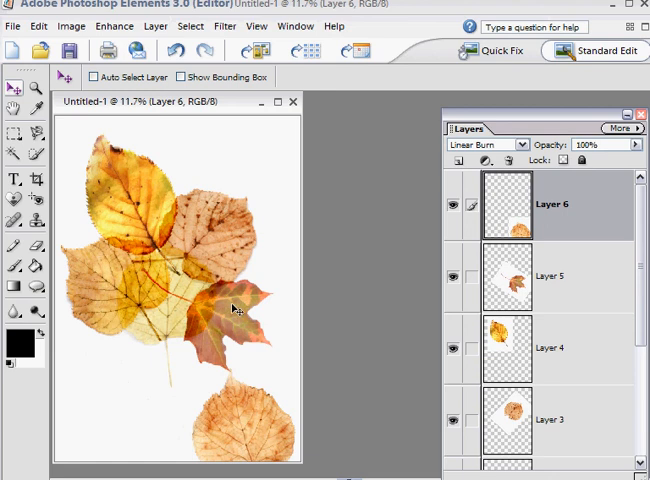
pyautogui.click(70, 26)
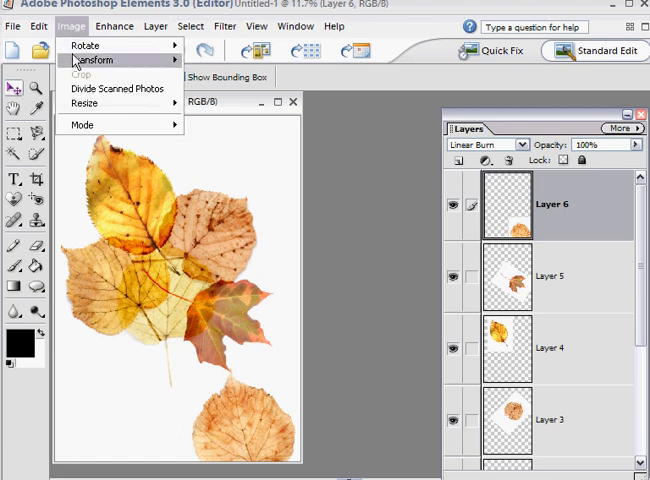
pyautogui.click(90, 60)
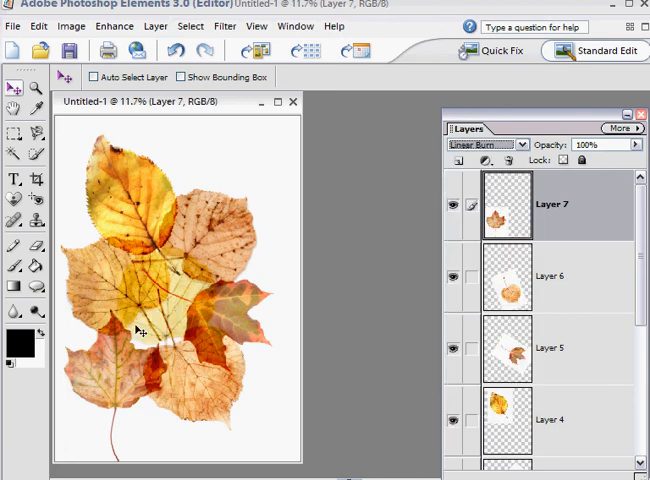
# Step: Start a Free Transform on Layer 7's Linear Burn leaf from the Image menu
pyautogui.click(70, 26)
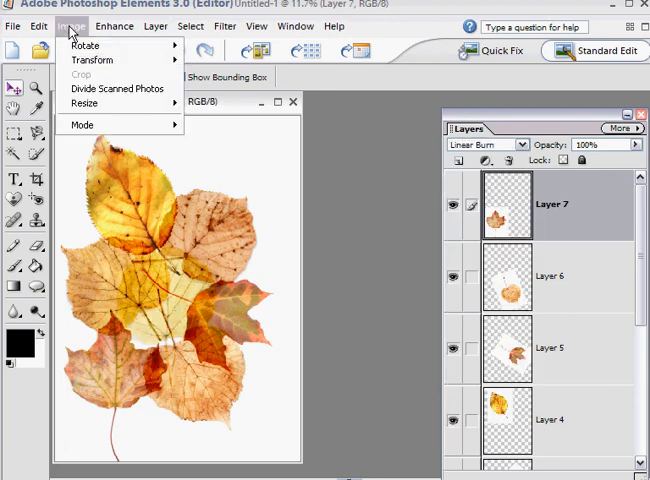
pyautogui.click(91, 60)
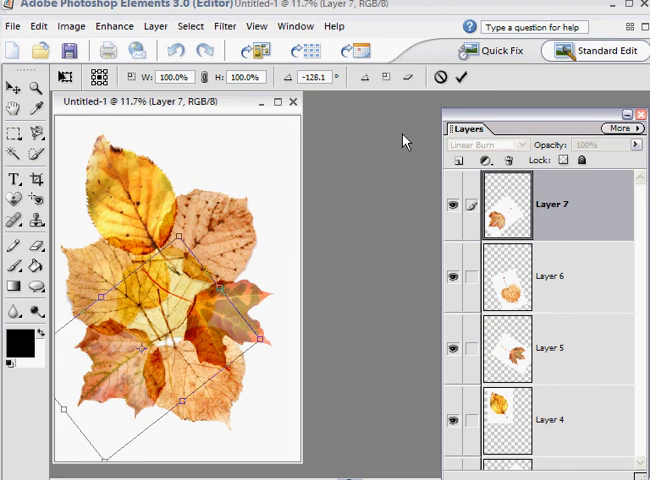
pyautogui.moveTo(265, 237)
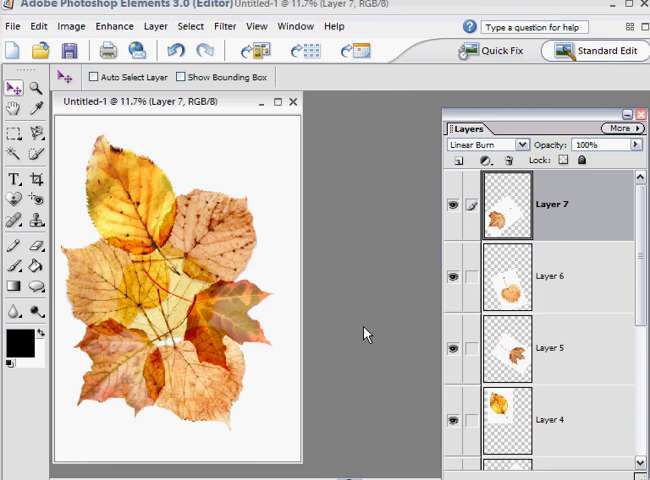
pyautogui.moveTo(391, 287)
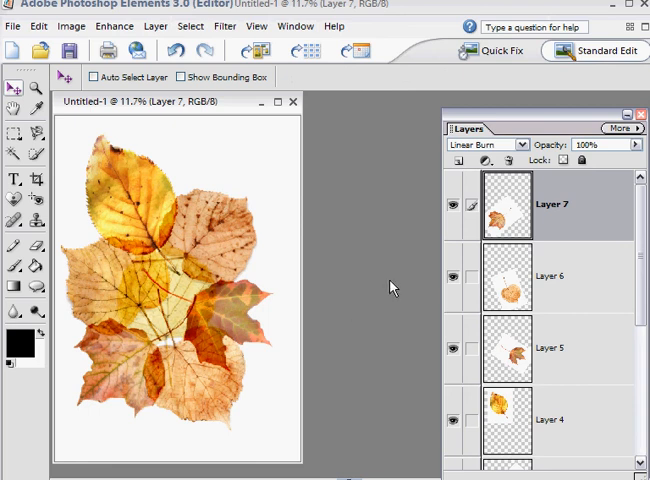
pyautogui.moveTo(50, 178)
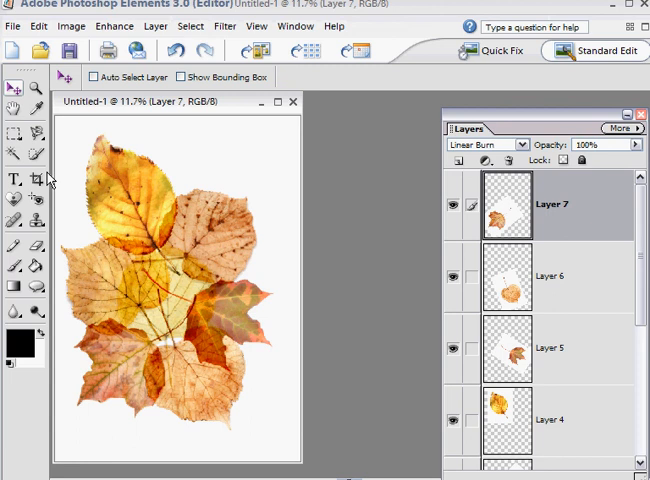
pyautogui.moveTo(371, 454)
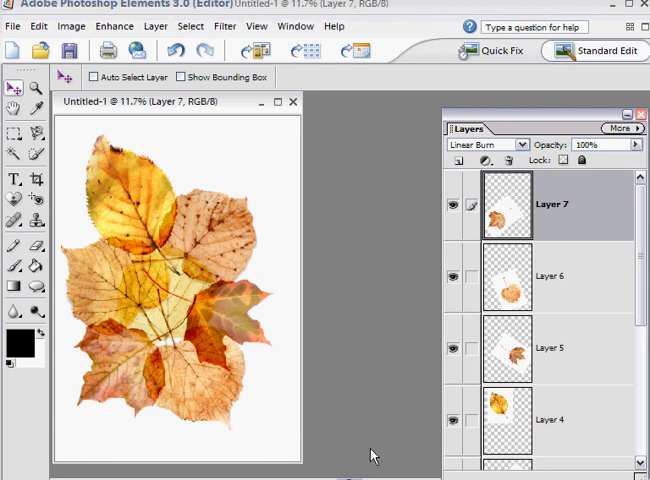
pyautogui.moveTo(148, 197)
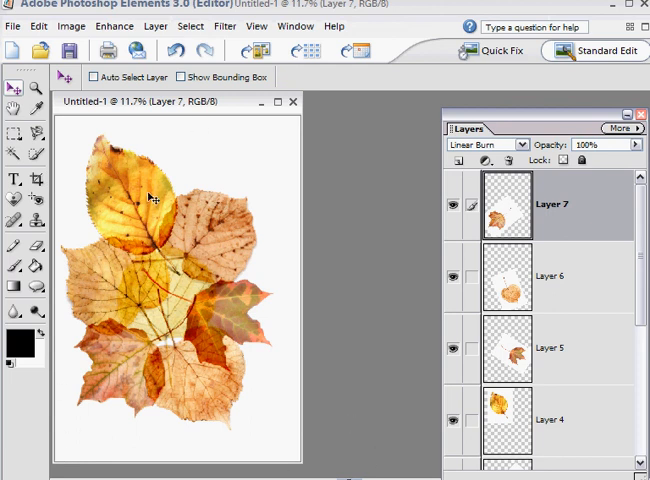
pyautogui.moveTo(389, 191)
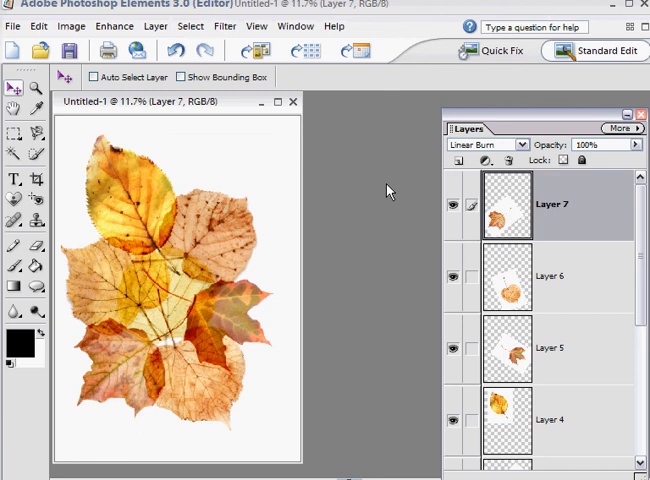
pyautogui.moveTo(337, 166)
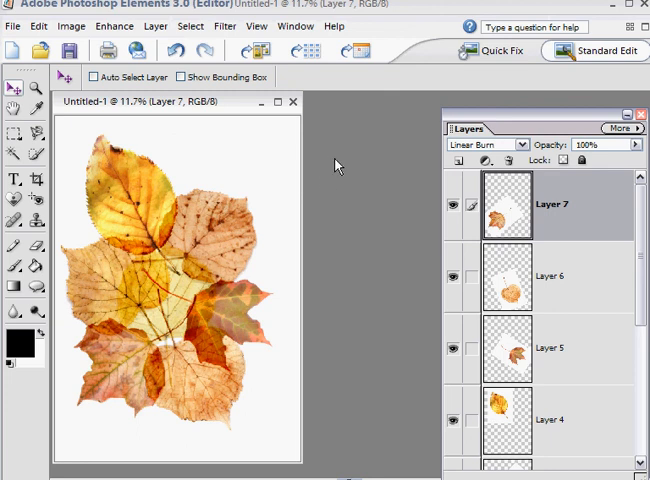
pyautogui.moveTo(451, 330)
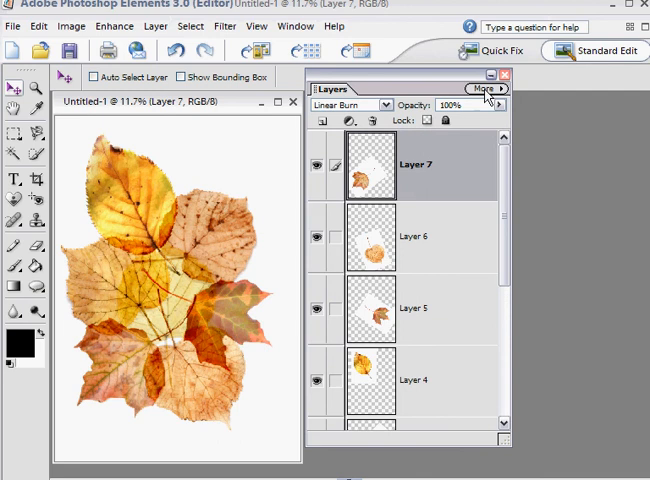
# Step: Flatten Untitled-1's seven leaf layers using Flatten Image from the Layers palette More menu
pyautogui.click(489, 89)
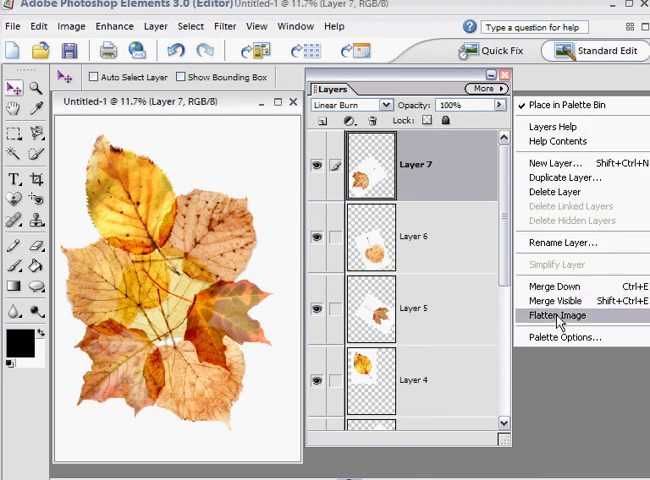
pyautogui.click(558, 315)
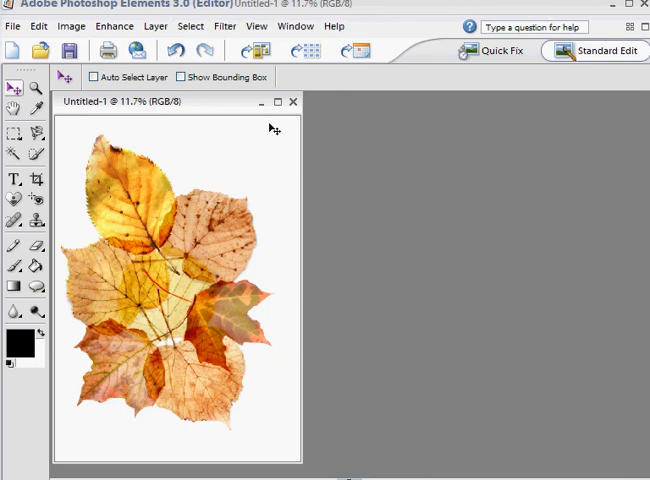
pyautogui.moveTo(33, 335)
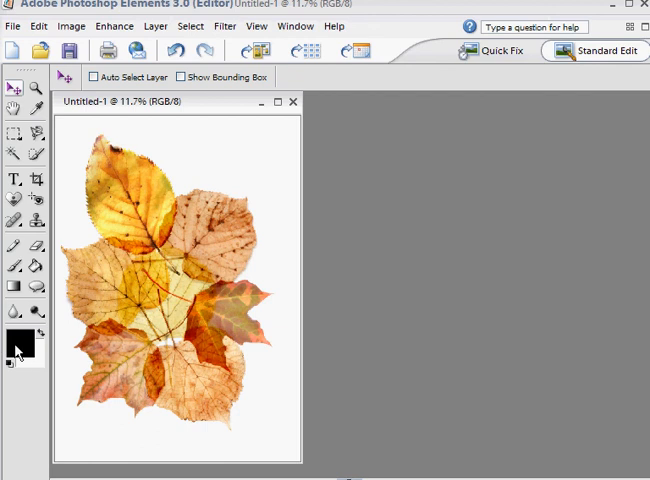
pyautogui.moveTo(11, 374)
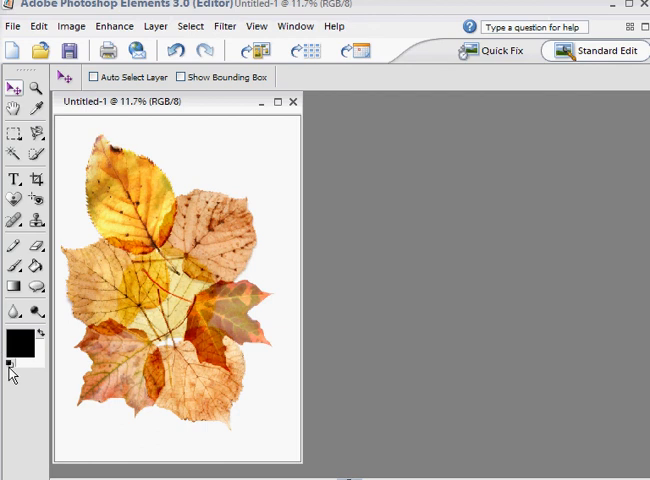
pyautogui.moveTo(8, 405)
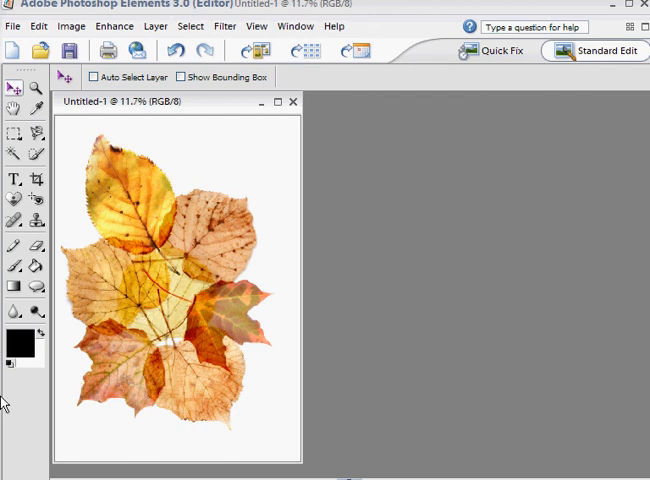
pyautogui.moveTo(225, 147)
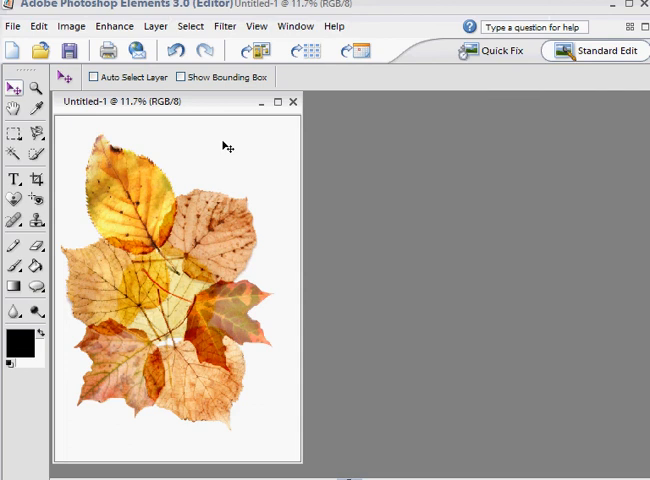
# Step: Bring up the Select menu over the flattened Untitled-1 collage
pyautogui.click(190, 26)
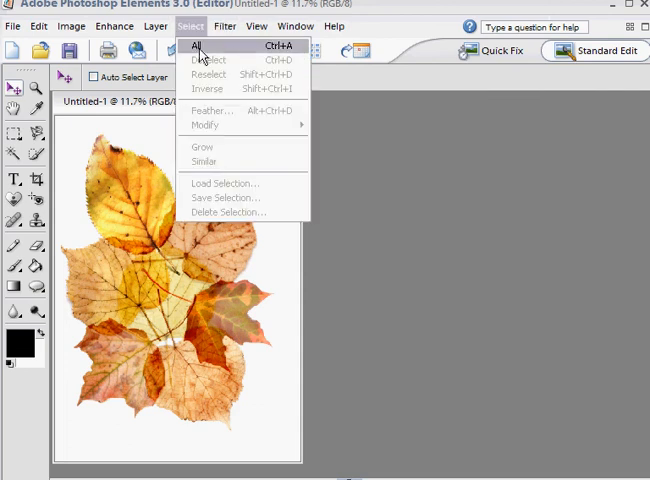
# Step: Select All so the whole Untitled-1 page is enclosed by the selection
pyautogui.click(196, 45)
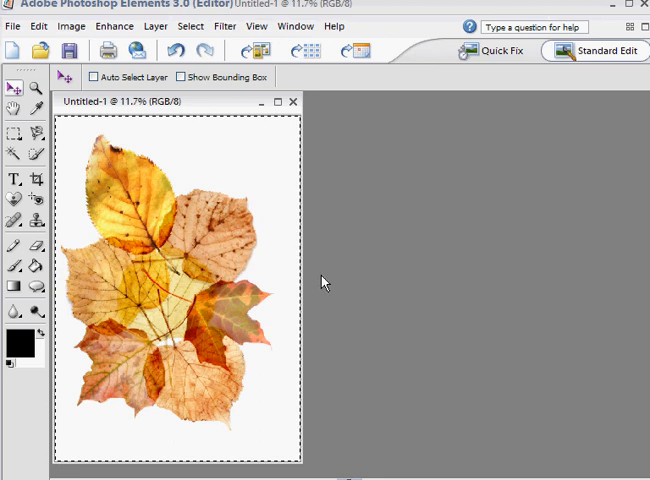
pyautogui.moveTo(68, 124)
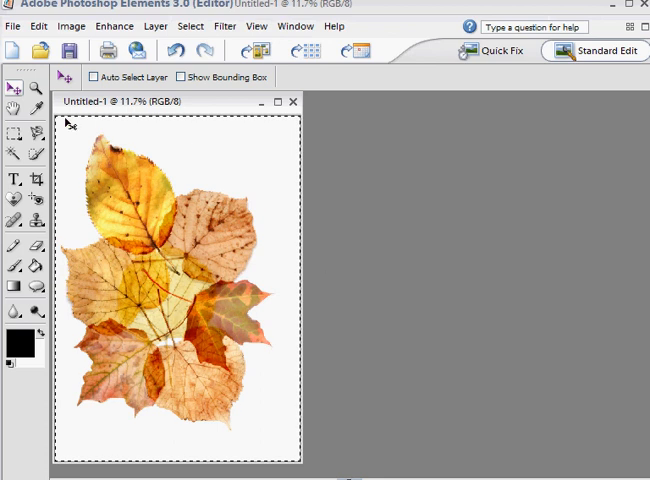
pyautogui.moveTo(312, 469)
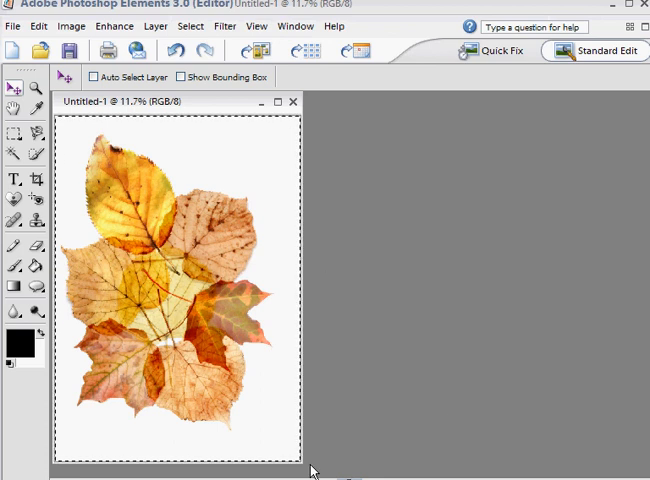
pyautogui.moveTo(442, 398)
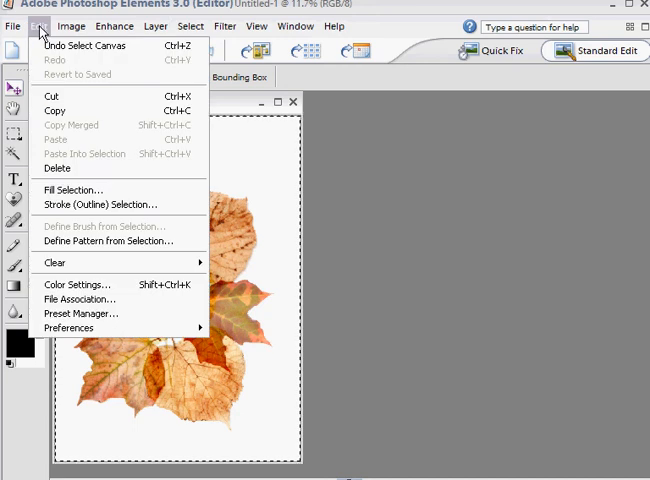
pyautogui.moveTo(99, 210)
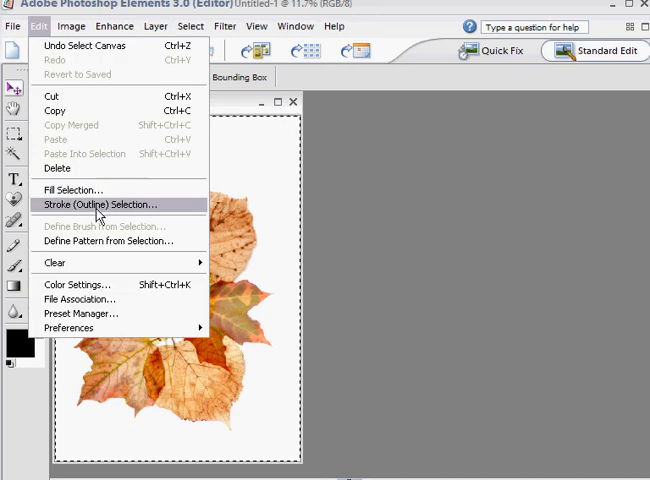
# Step: Stroke the page selection with a 15 px black border located Inside
pyautogui.click(106, 204)
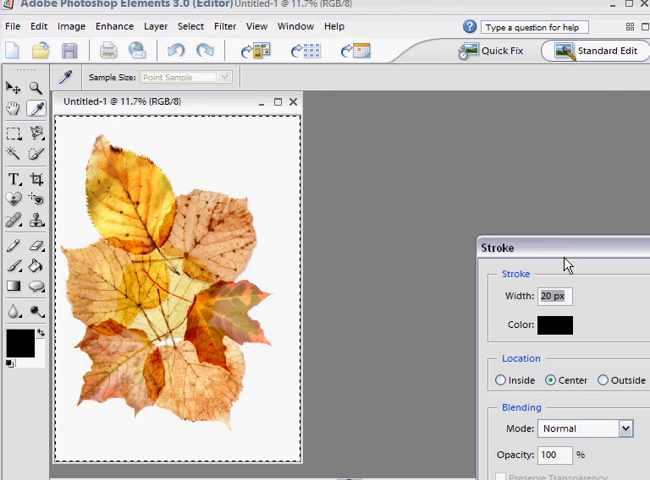
pyautogui.moveTo(566, 262); pyautogui.dragTo(510, 125)
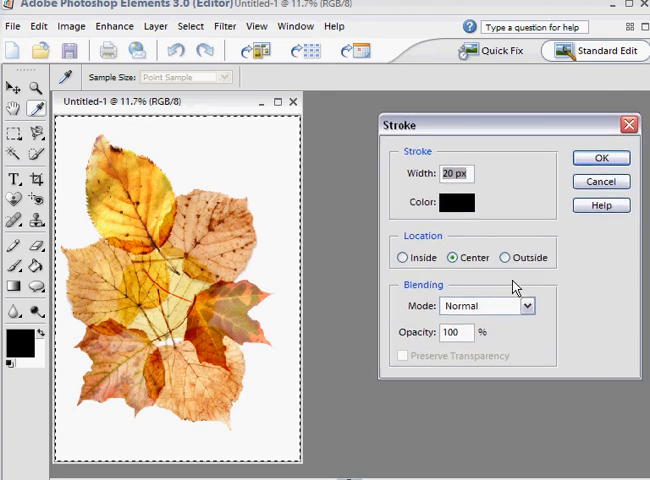
pyautogui.moveTo(518, 188)
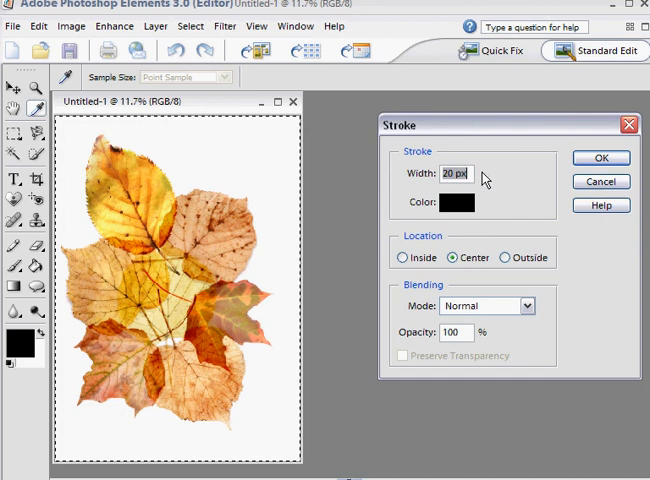
pyautogui.write('1')
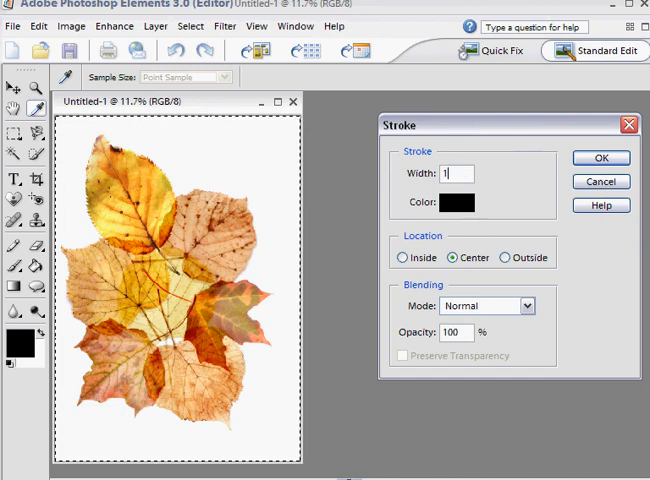
pyautogui.write('5')
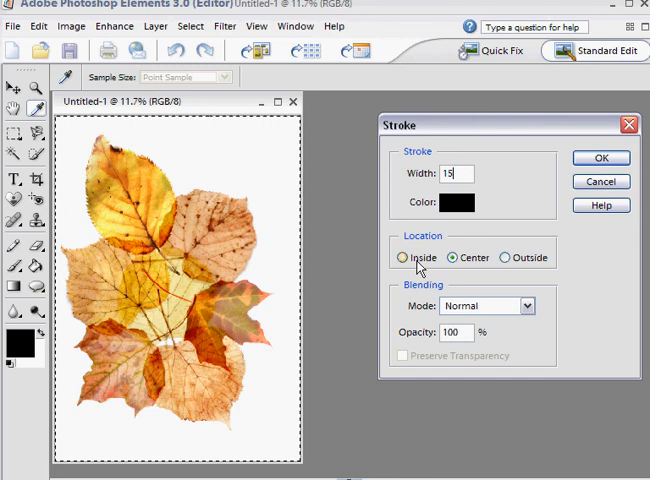
pyautogui.click(402, 257)
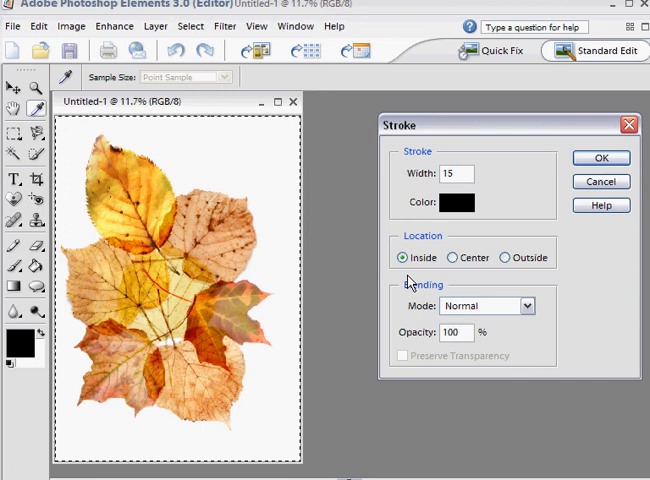
pyautogui.click(600, 158)
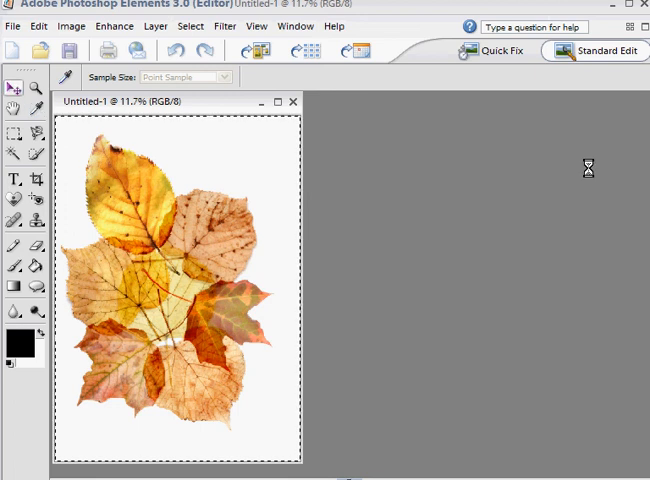
pyautogui.click(190, 26)
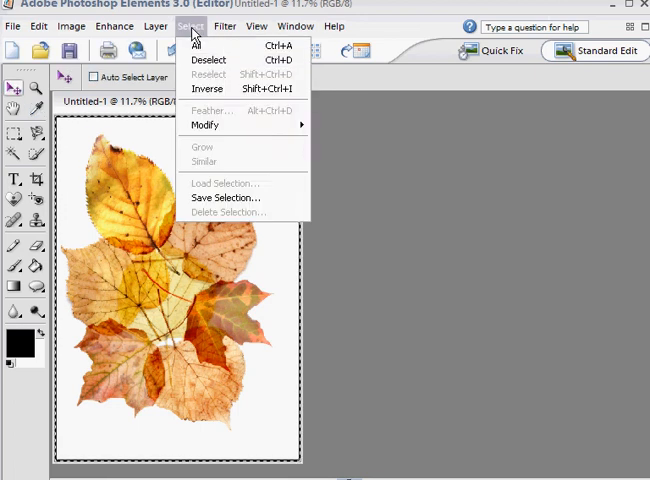
# Step: Deselect the bordered collage and fit the whole image on screen
pyautogui.click(208, 59)
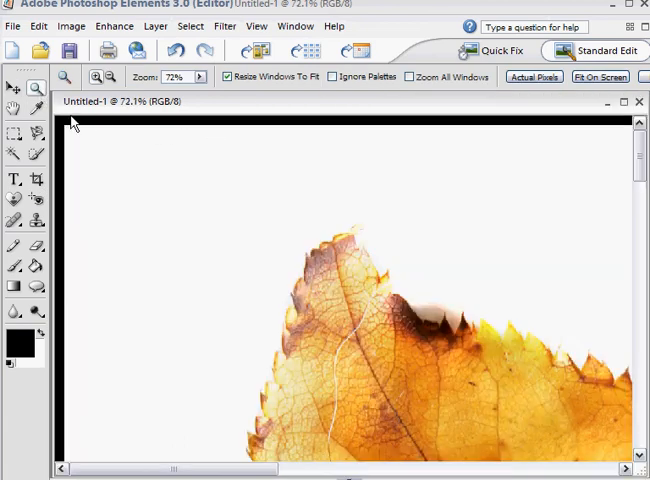
pyautogui.moveTo(576, 136)
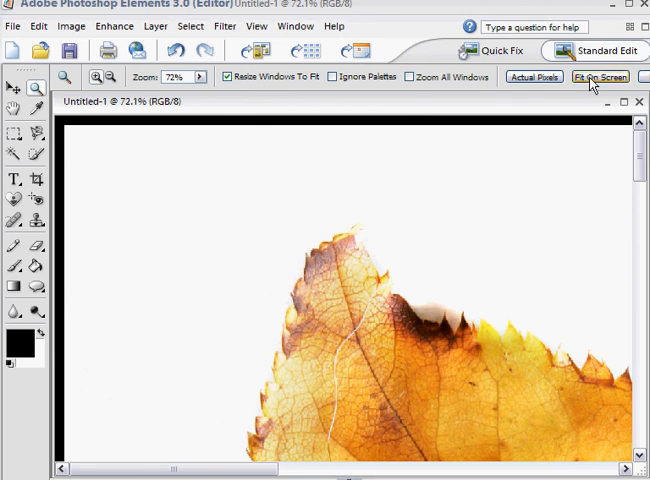
pyautogui.click(600, 77)
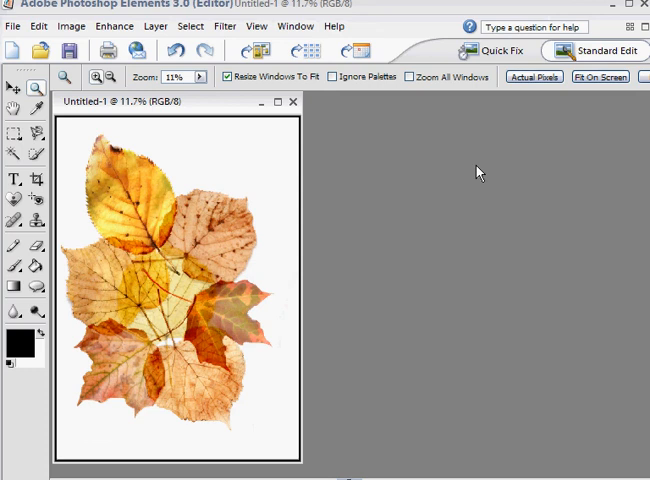
pyautogui.moveTo(447, 308)
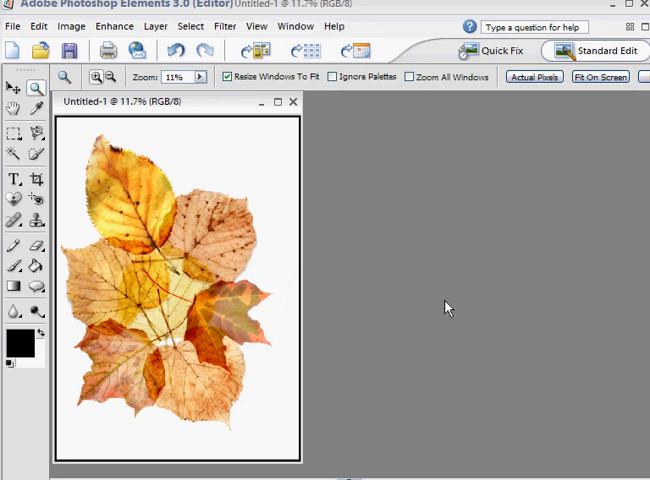
pyautogui.moveTo(513, 339)
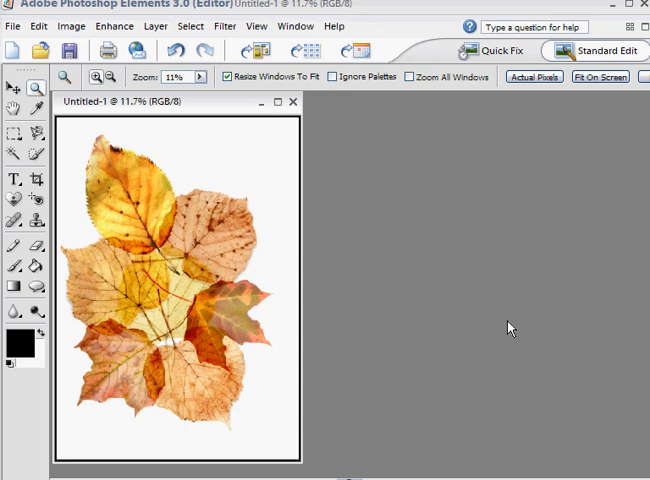
pyautogui.moveTo(286, 116)
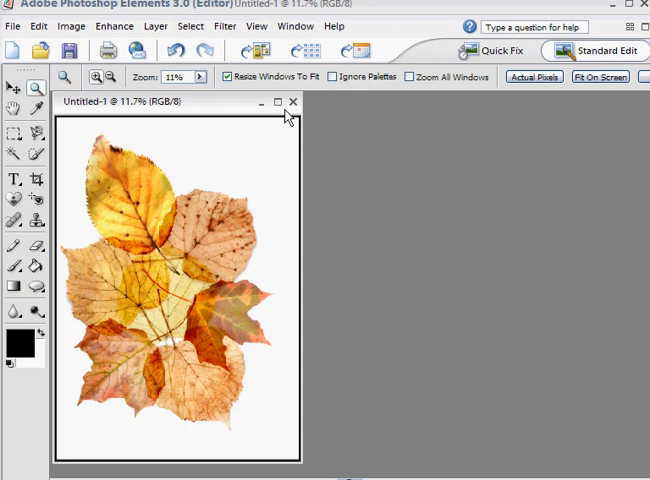
# Step: Close Untitled-1 through its save prompt and bring up black leaf.jpg
pyautogui.click(291, 101)
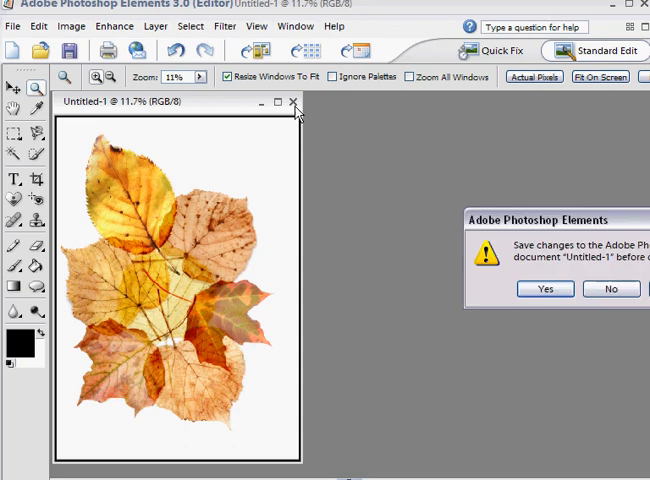
pyautogui.click(610, 288)
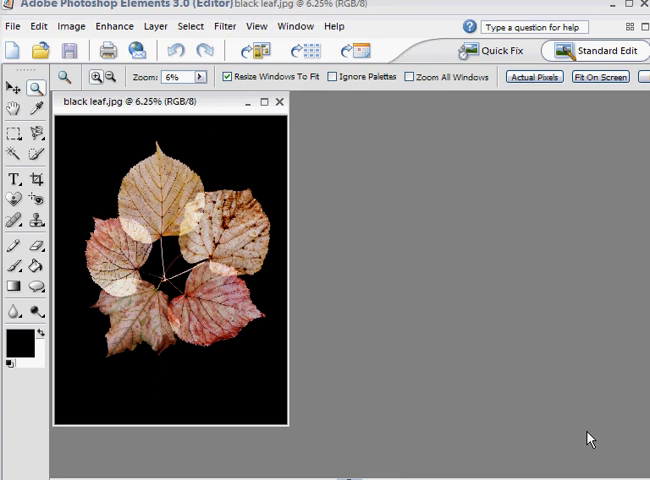
pyautogui.moveTo(583, 427)
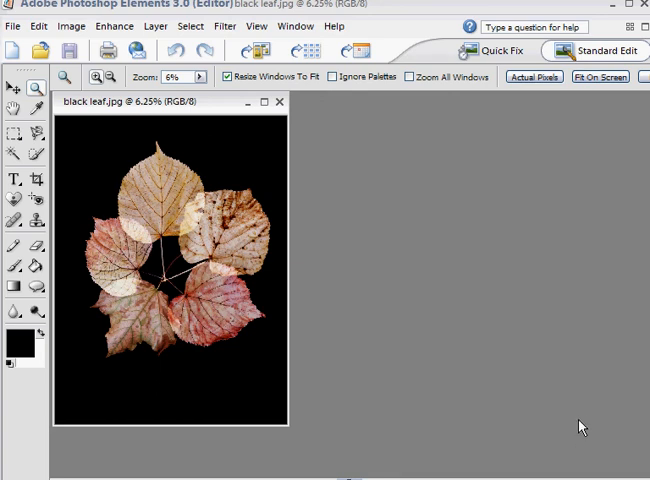
pyautogui.moveTo(113, 158)
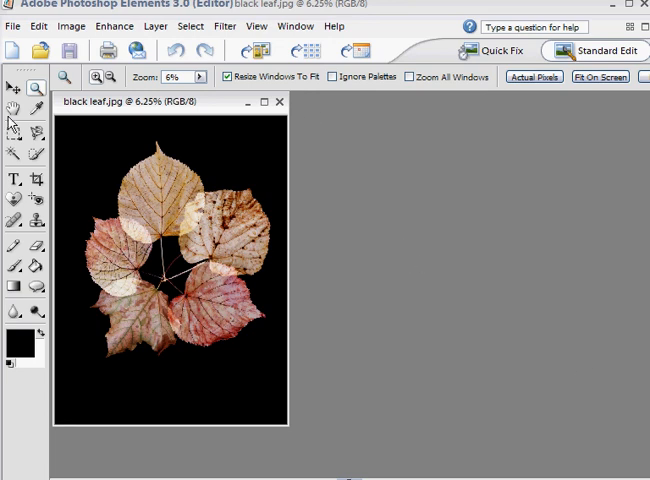
pyautogui.click(13, 105)
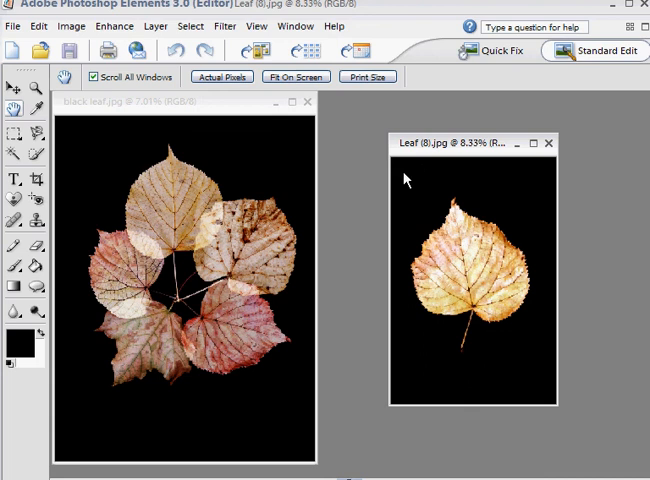
pyautogui.moveTo(272, 258)
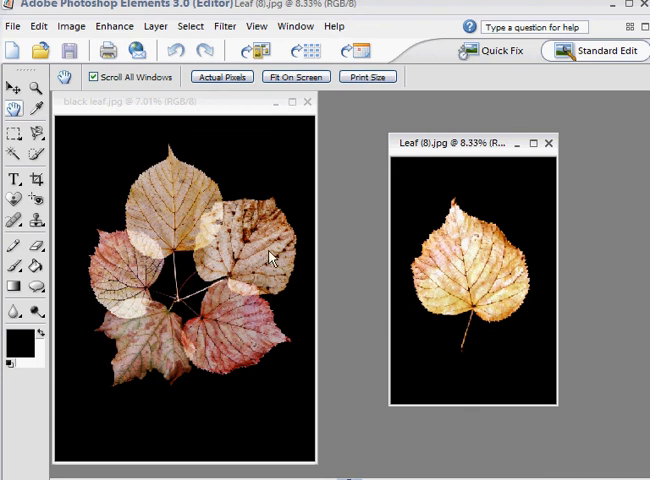
# Step: Make the black leaf.jpg collage the active document
pyautogui.click(12, 94)
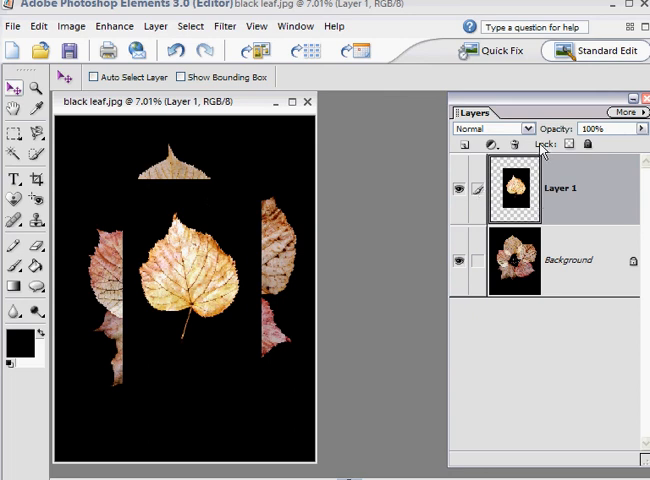
# Step: Switch Layer 1's golden leaf to the Screen blend mode
pyautogui.click(529, 128)
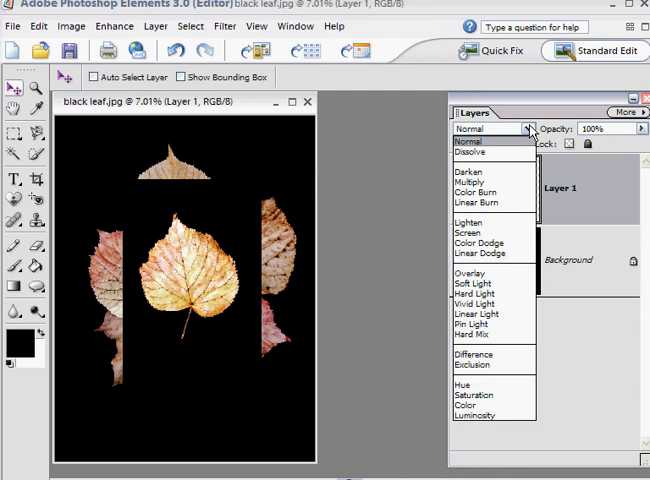
pyautogui.moveTo(470, 232)
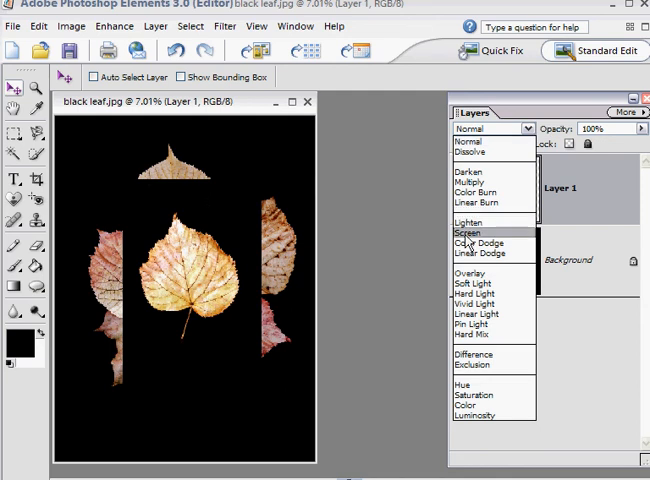
pyautogui.click(470, 233)
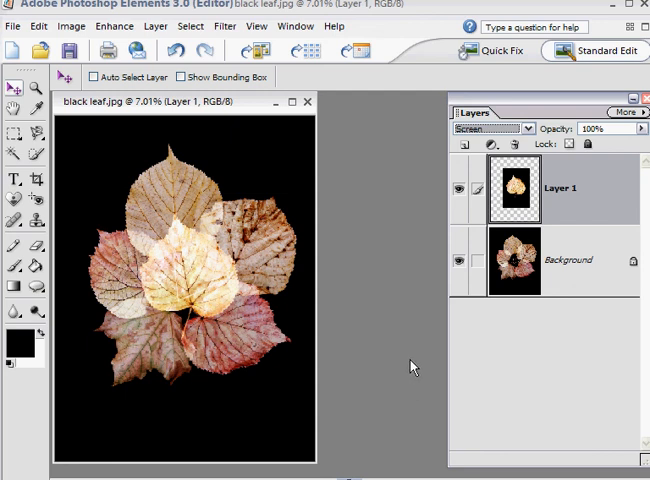
pyautogui.moveTo(400, 381)
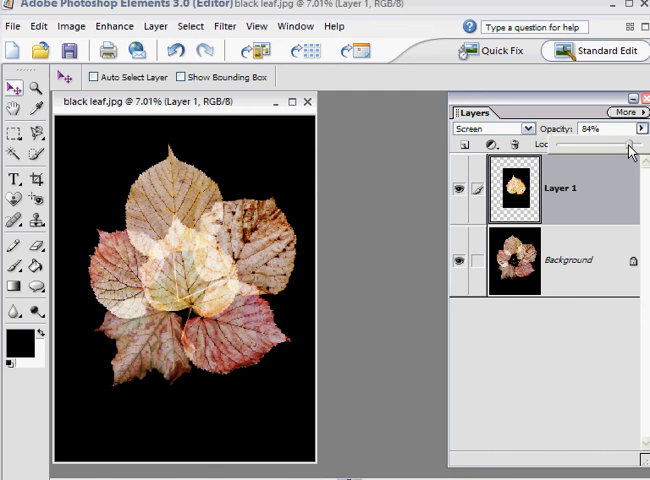
pyautogui.moveTo(303, 258)
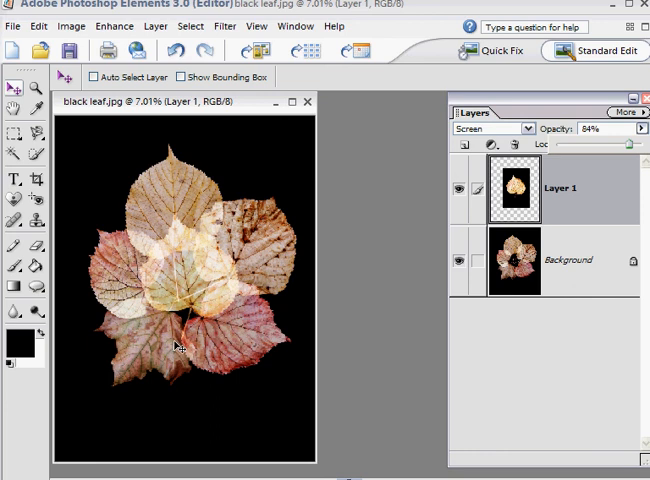
pyautogui.moveTo(373, 407)
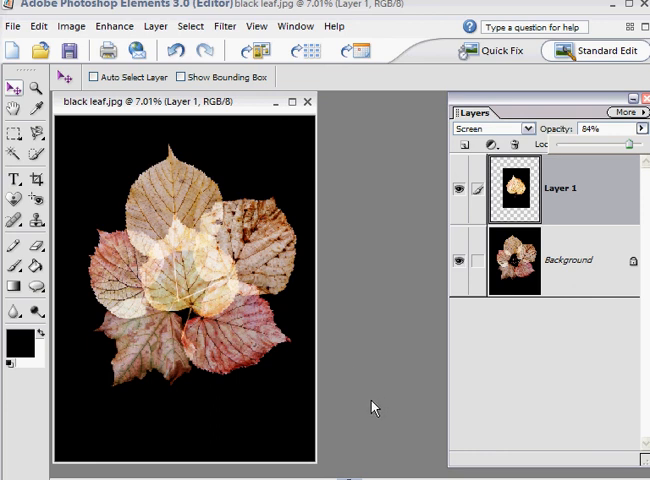
pyautogui.moveTo(470, 160)
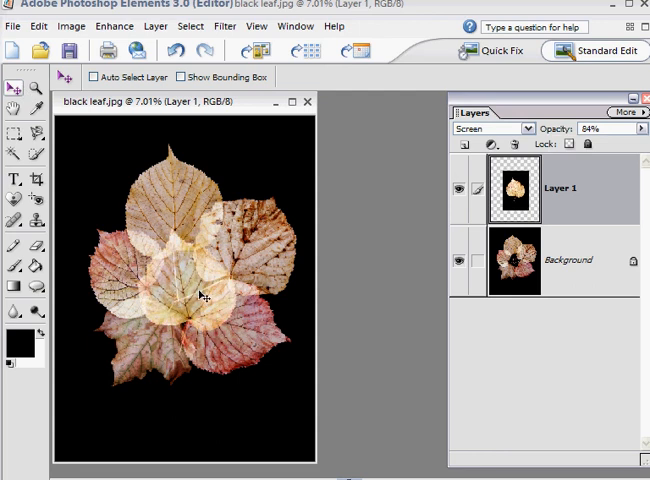
pyautogui.moveTo(427, 341)
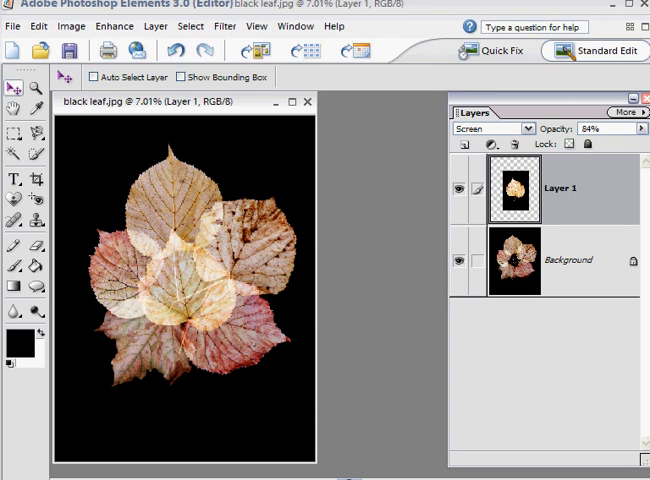
pyautogui.moveTo(625, 286)
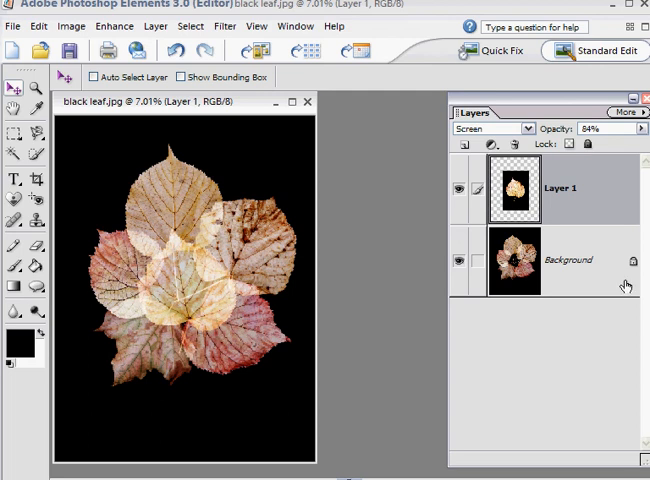